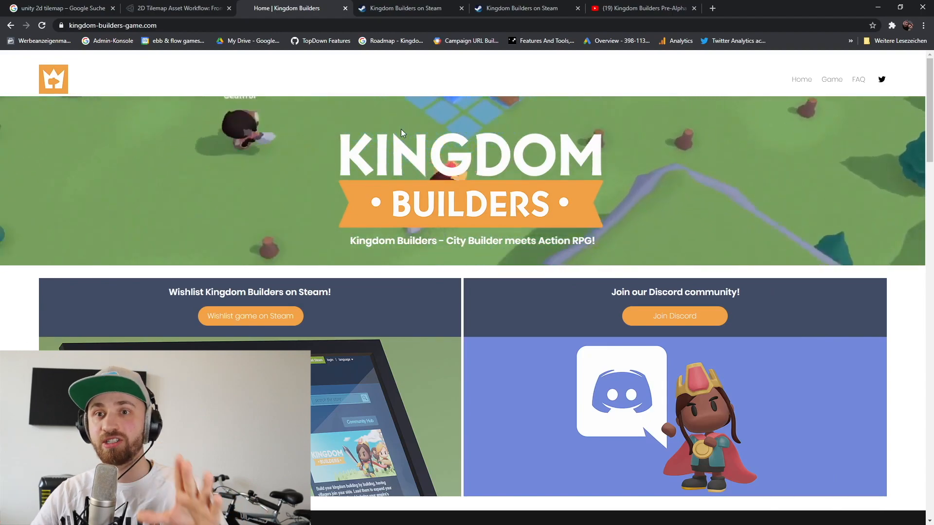
- Watch part of the Kingdom Builders pre-alpha gameplay video on YouTube, then pause it
{"action": "left_click", "coordinate": [640, 8]}
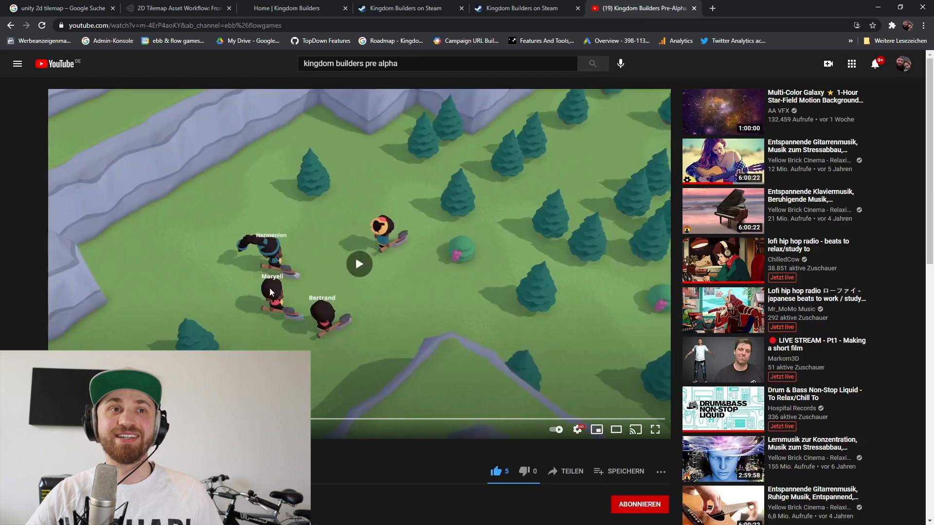
{"action": "left_click", "coordinate": [360, 264]}
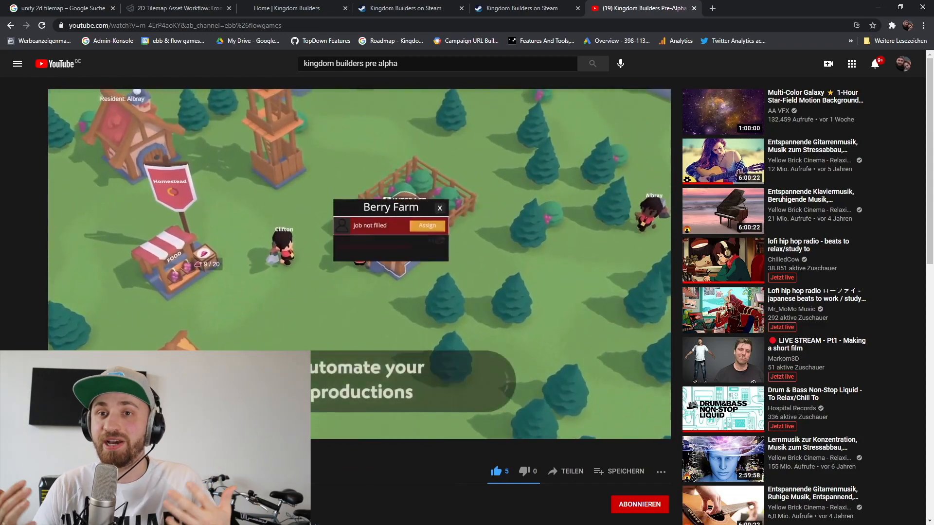
{"action": "left_click", "coordinate": [428, 225]}
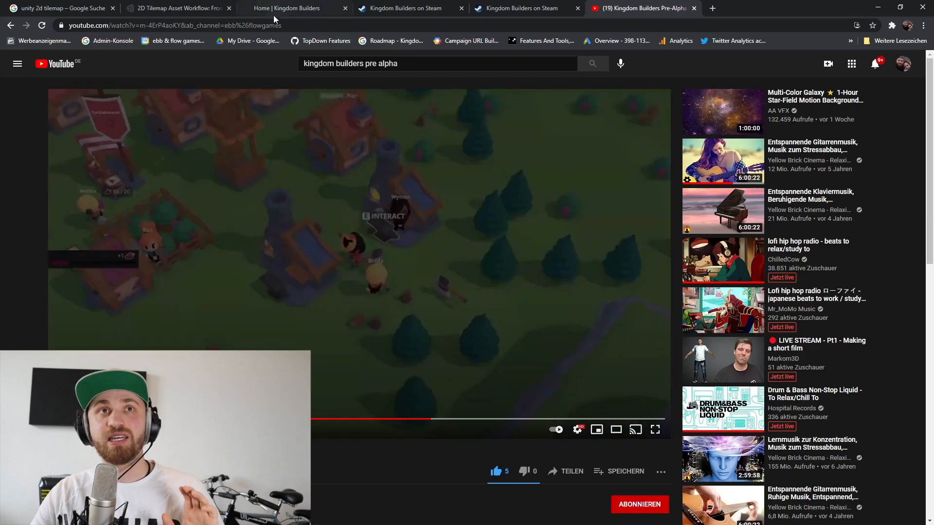
- Visit the Kingdom Builders website, then scroll the Steam store page to About This Game
{"action": "left_click", "coordinate": [292, 8]}
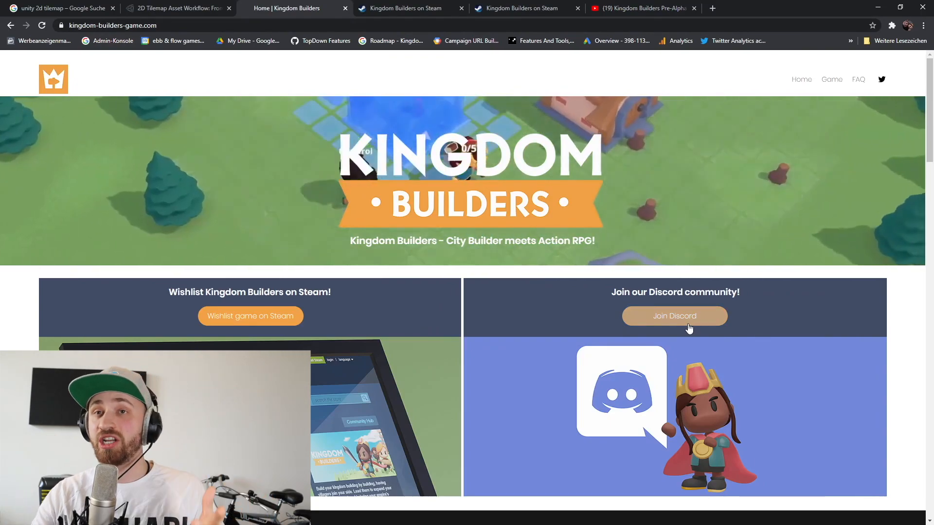
{"action": "left_click", "coordinate": [409, 9]}
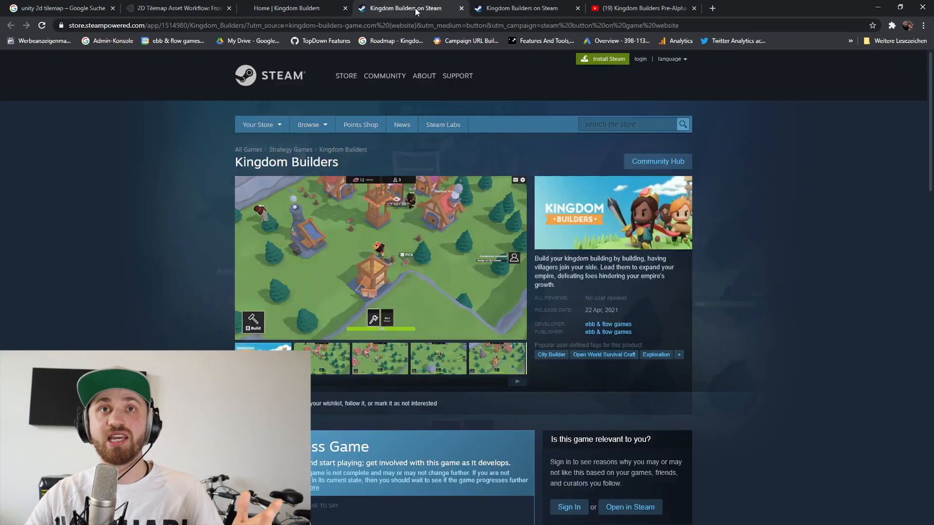
{"action": "scroll", "scroll_direction": "down", "scroll_amount": 3}
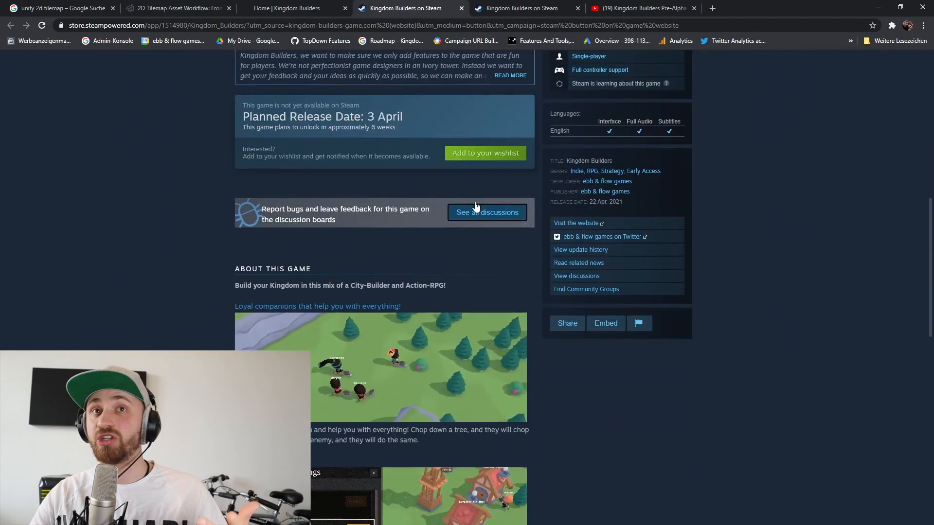
{"action": "scroll", "scroll_direction": "down", "scroll_amount": 3}
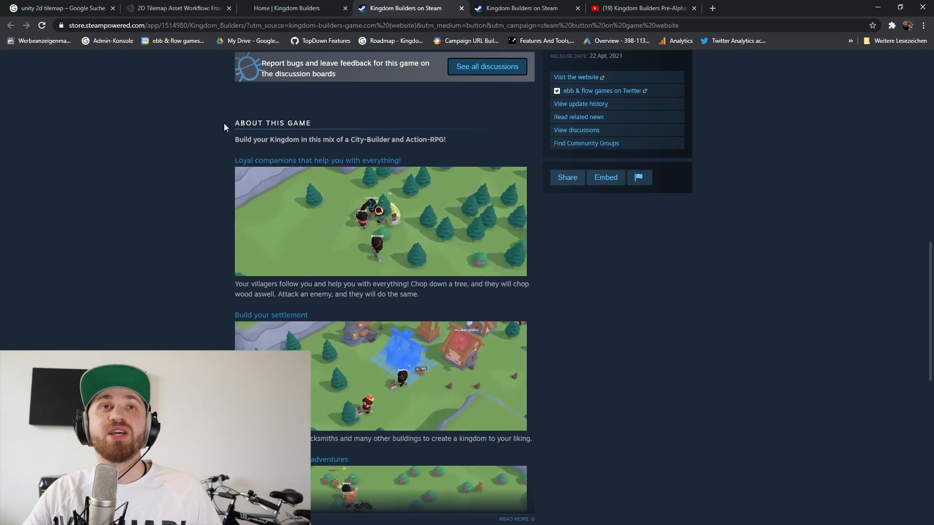
- Browse the Unity 2D tilemap asset workflow blog post from top to bottom
{"action": "left_click", "coordinate": [176, 8]}
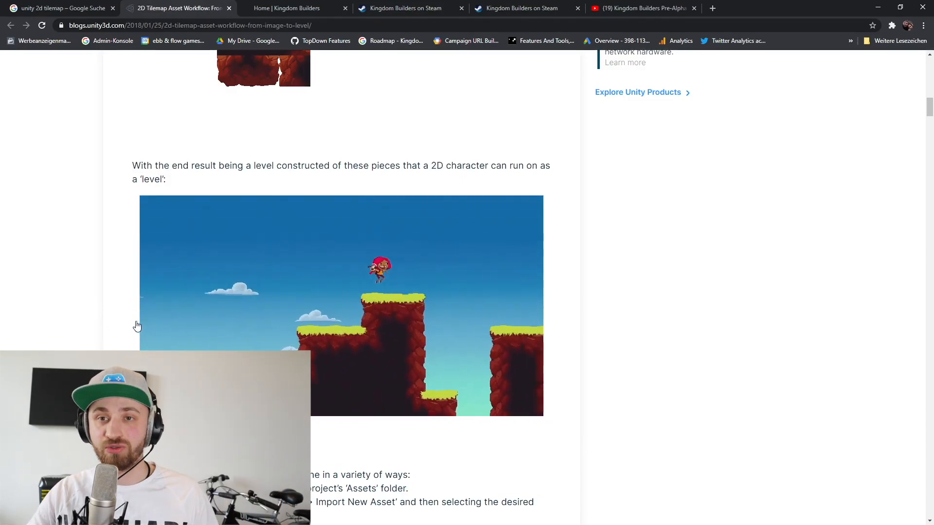
{"action": "scroll", "scroll_direction": "up", "scroll_amount": 3}
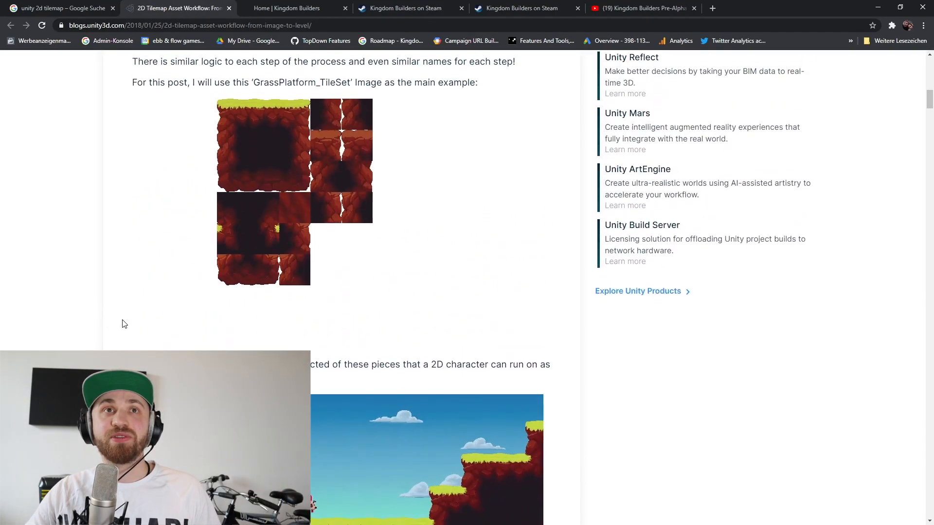
{"action": "scroll", "scroll_direction": "up", "scroll_amount": 3}
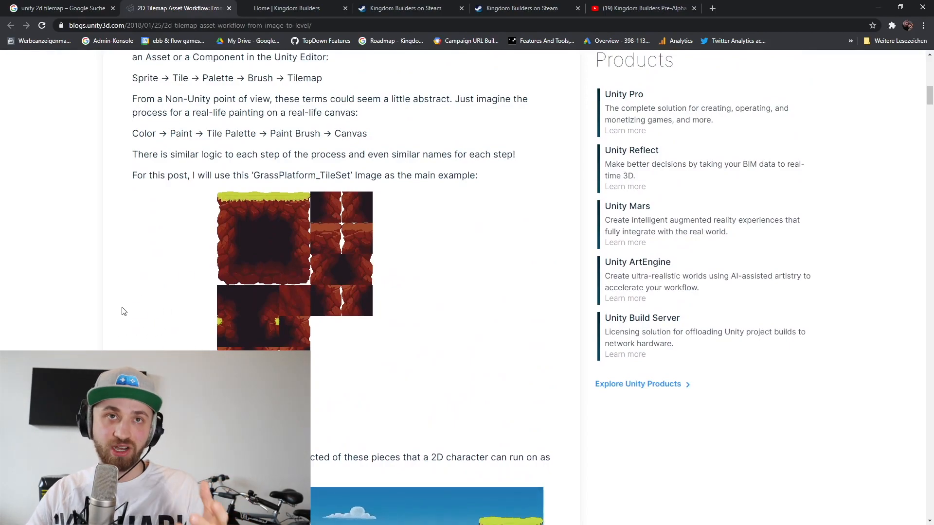
{"action": "mouse_move", "coordinate": [335, 213]}
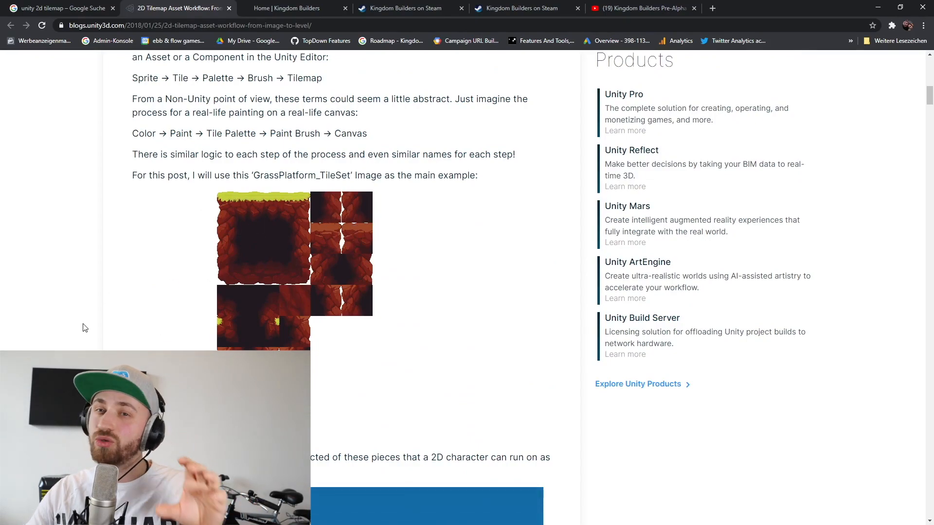
{"action": "scroll", "scroll_direction": "down", "scroll_amount": 3}
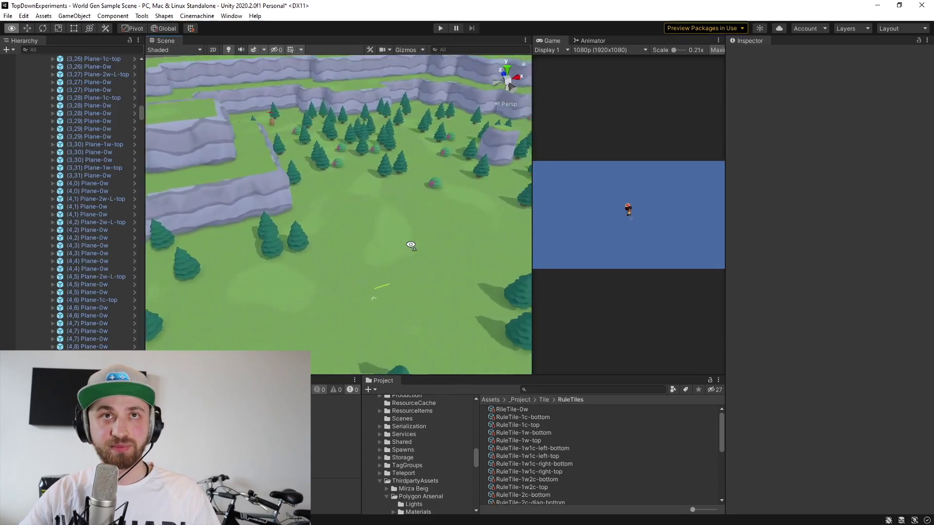
- Look around the generated world scene, then collapse the Area 0 tile objects list
{"action": "left_click", "coordinate": [337, 265]}
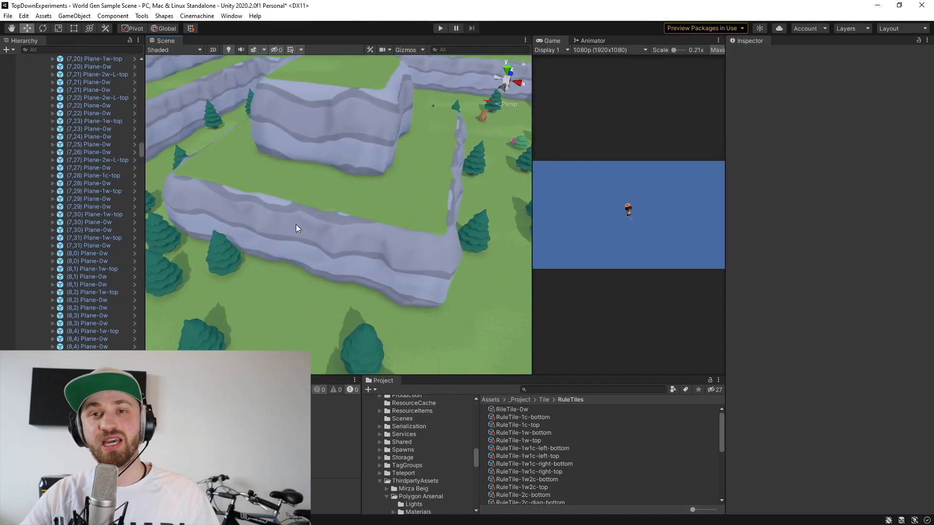
{"action": "left_click", "coordinate": [354, 255]}
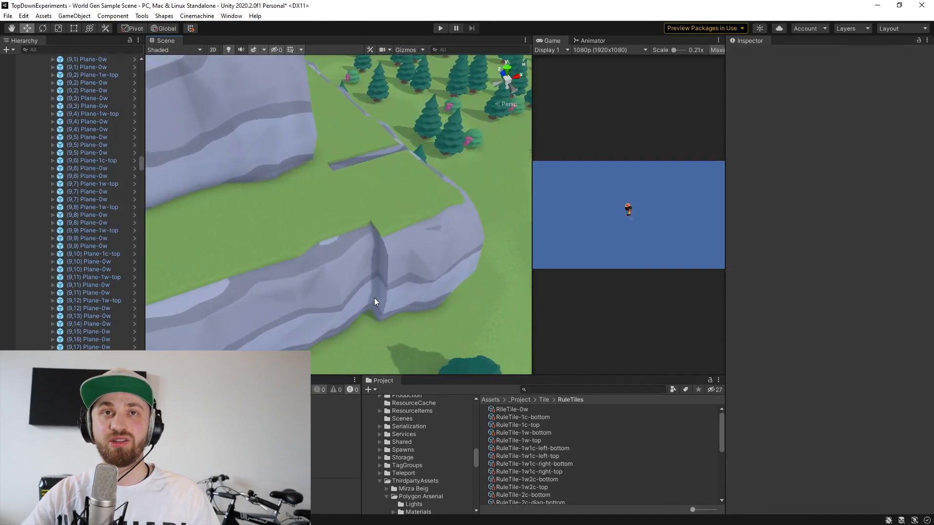
{"action": "left_click", "coordinate": [399, 268]}
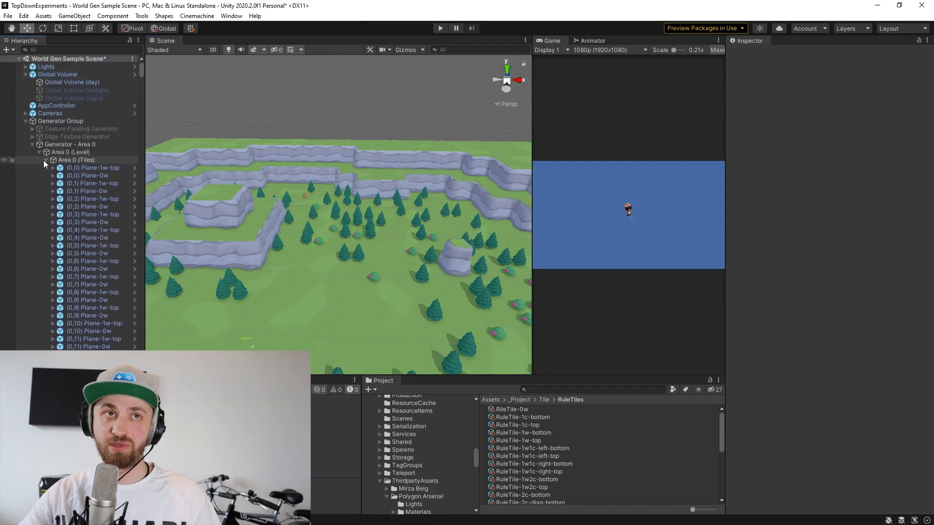
{"action": "left_click", "coordinate": [46, 159]}
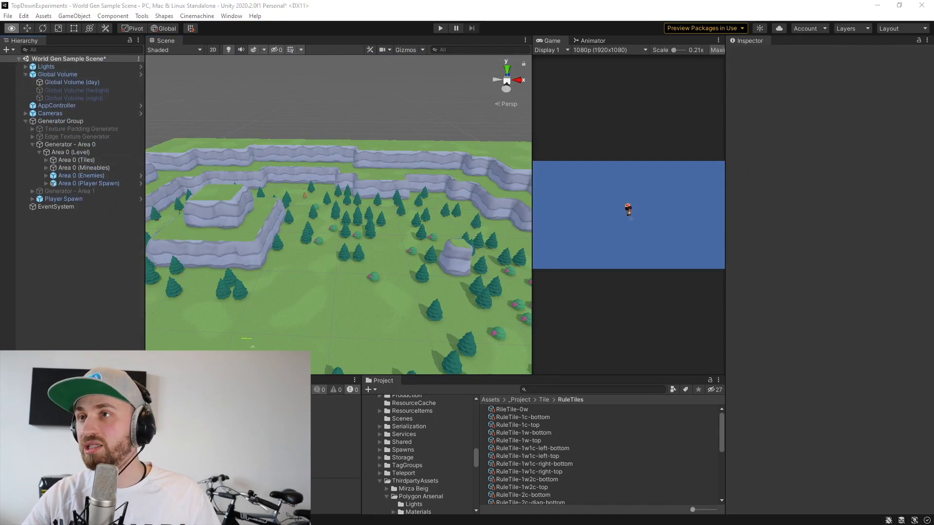
- Switch to the Area 0 heightmap document in Photoshop
{"action": "key", "text": "alt+tab"}
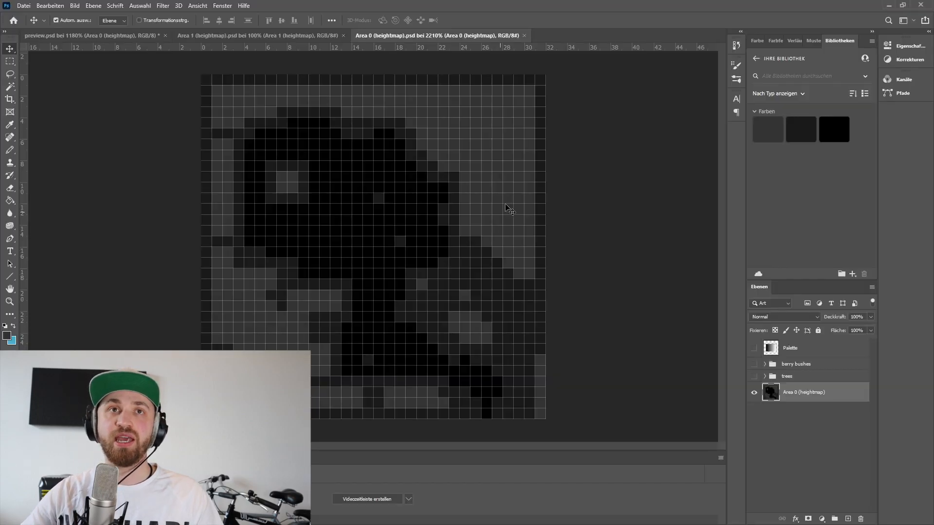
{"action": "mouse_move", "coordinate": [315, 282]}
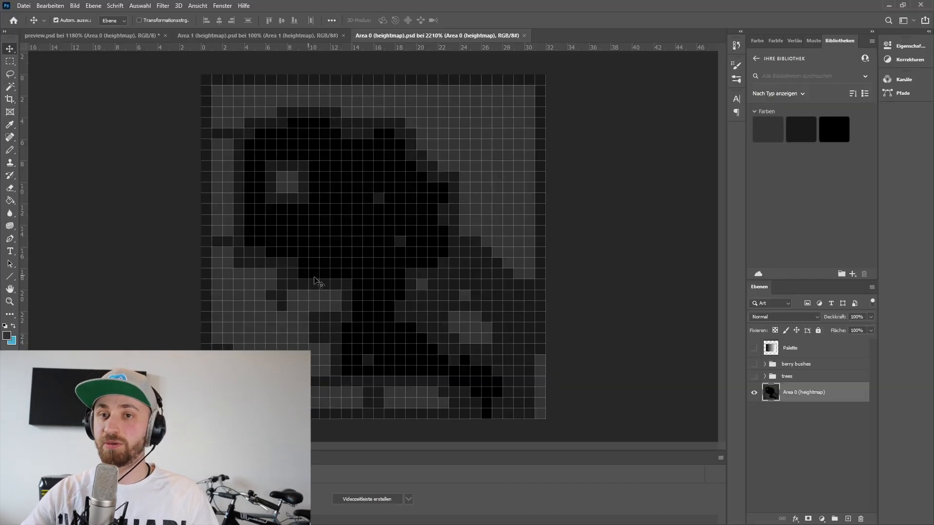
{"action": "mouse_move", "coordinate": [347, 227]}
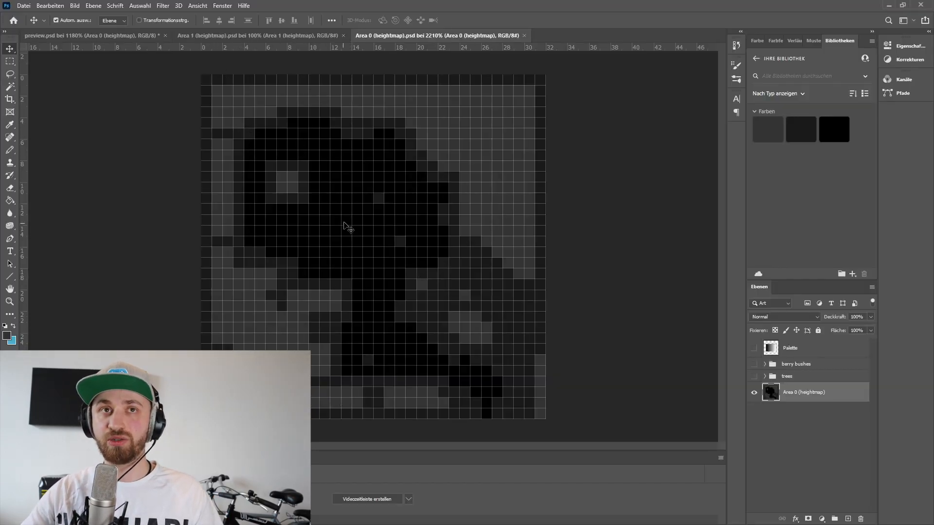
{"action": "mouse_move", "coordinate": [297, 251]}
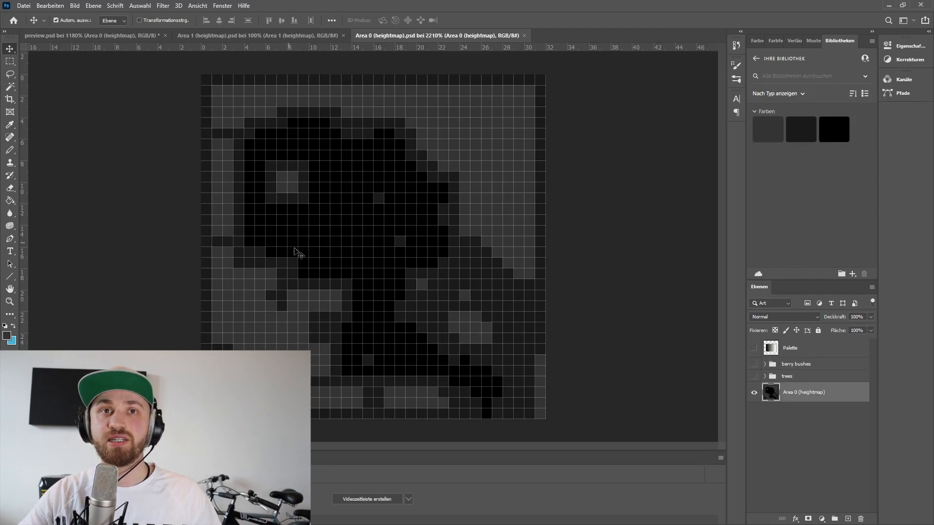
{"action": "mouse_move", "coordinate": [269, 269]}
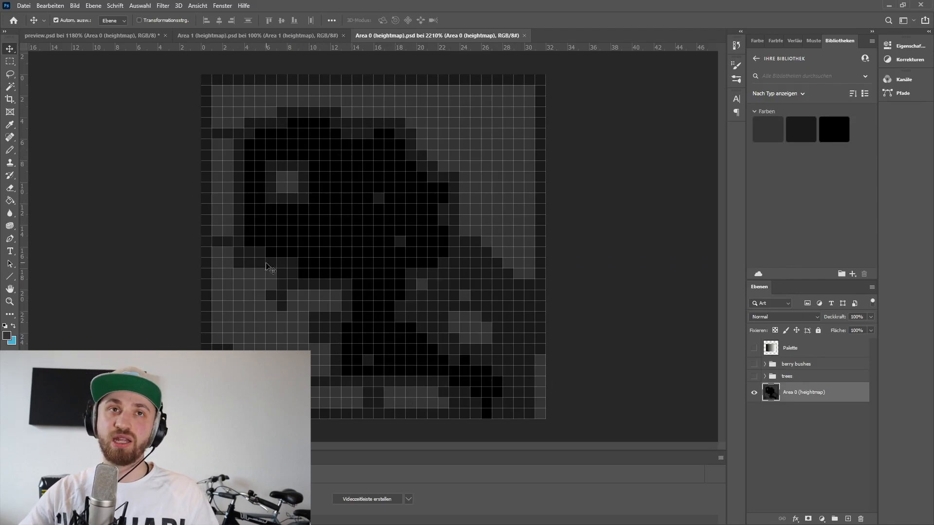
{"action": "mouse_move", "coordinate": [508, 269]}
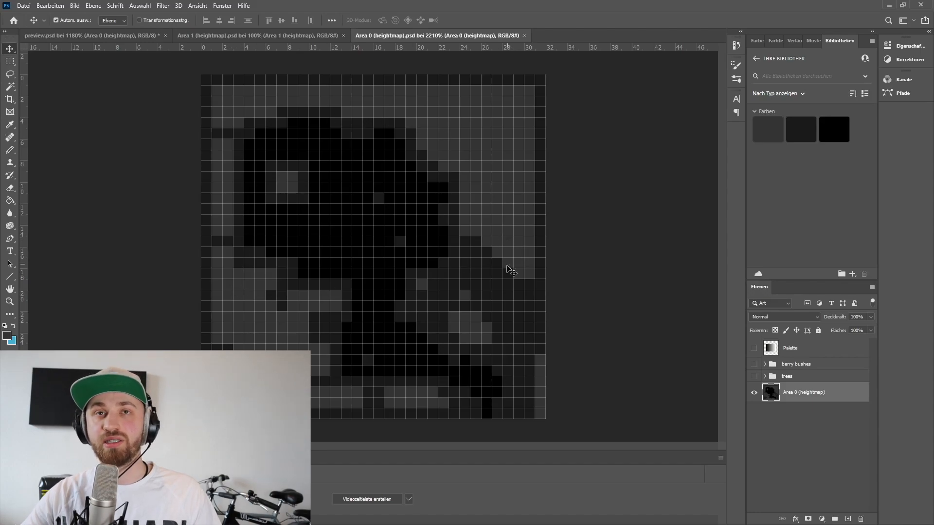
{"action": "mouse_move", "coordinate": [310, 334]}
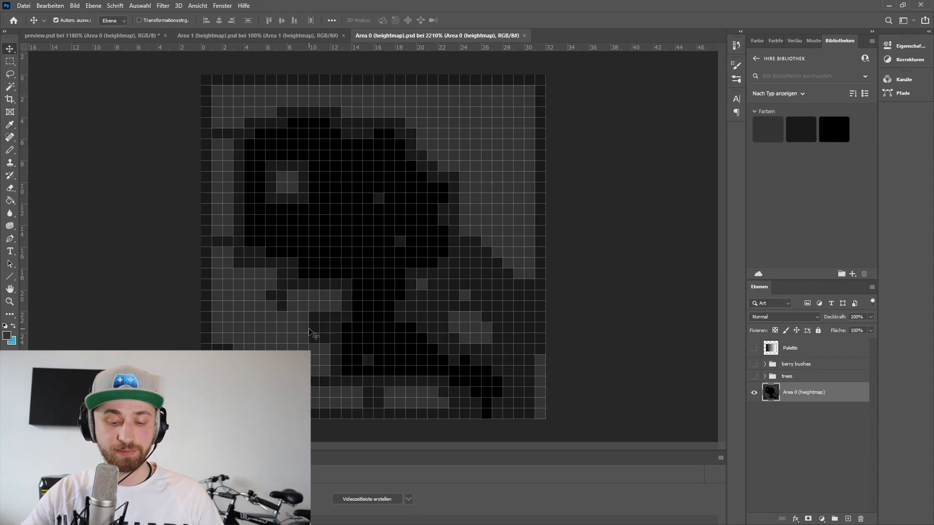
{"action": "mouse_move", "coordinate": [300, 266]}
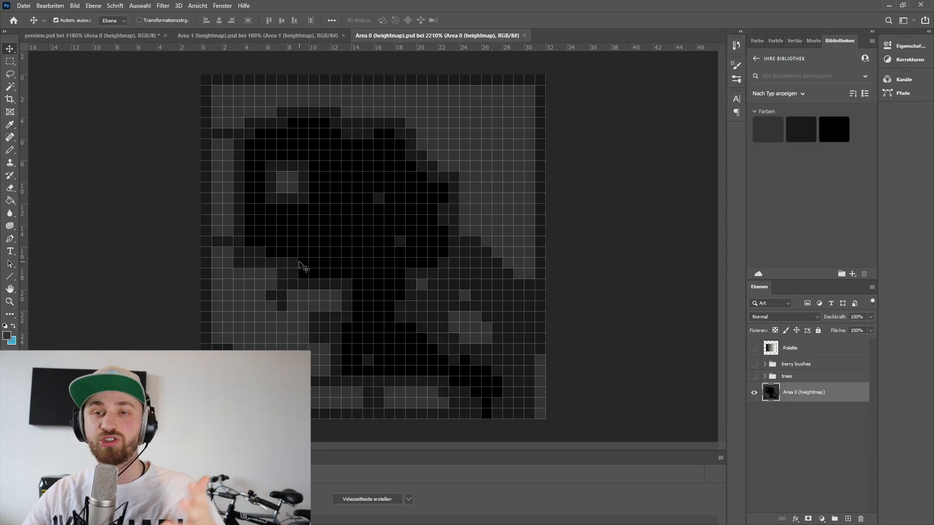
{"action": "mouse_move", "coordinate": [282, 213]}
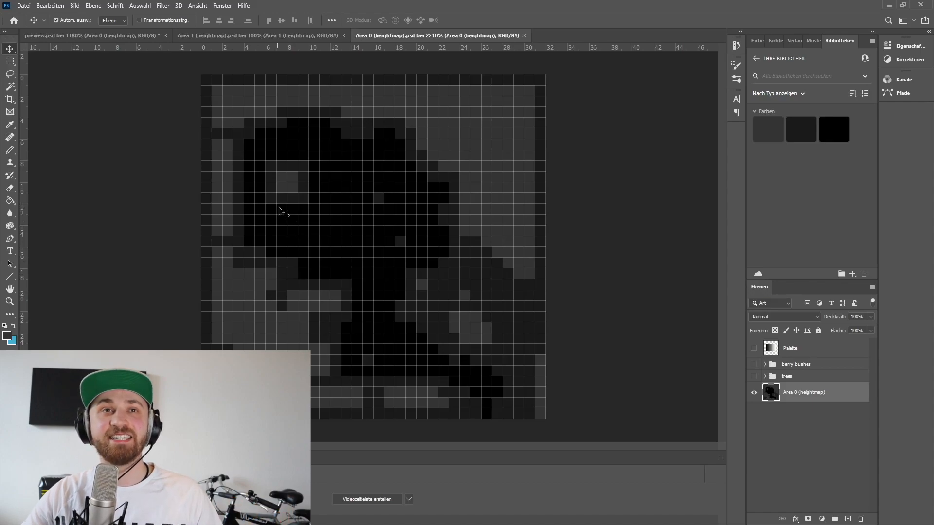
{"action": "mouse_move", "coordinate": [290, 225]}
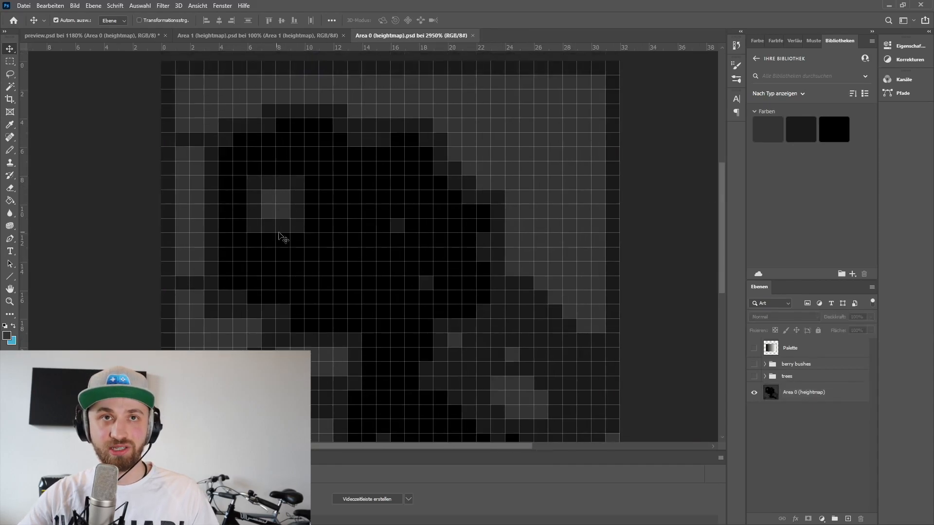
- Paint a dark patch on the heightmap and save it over Area 0 (heightmap).png in Textures
{"action": "left_click", "coordinate": [9, 125]}
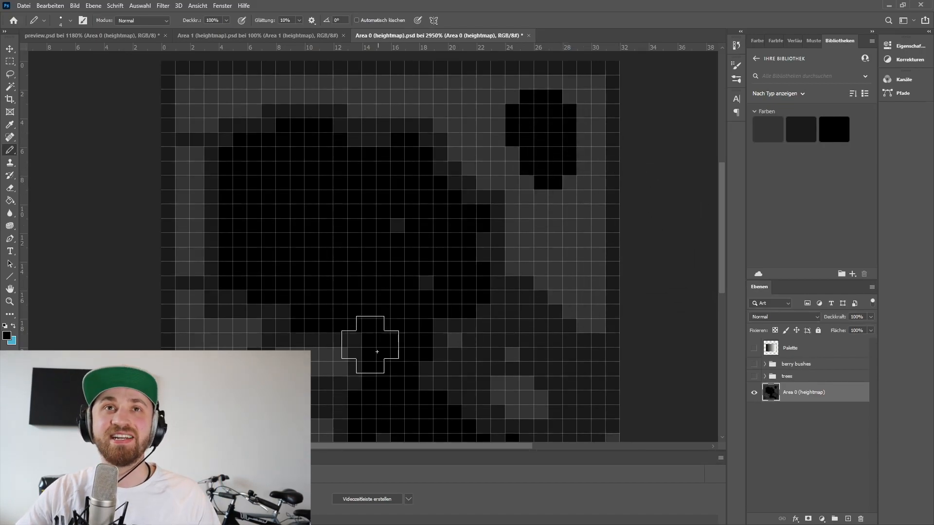
{"action": "scroll", "scroll_direction": "down", "scroll_amount": 3}
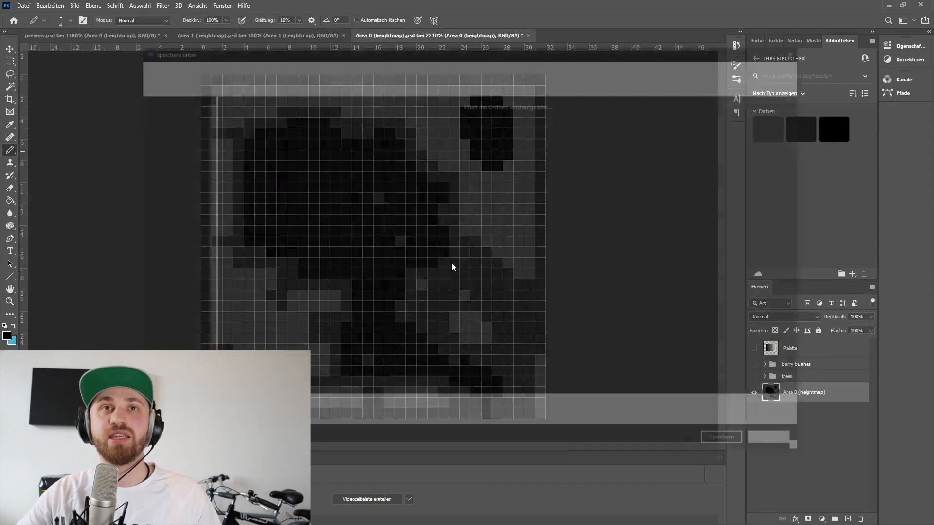
{"action": "left_click", "coordinate": [729, 444]}
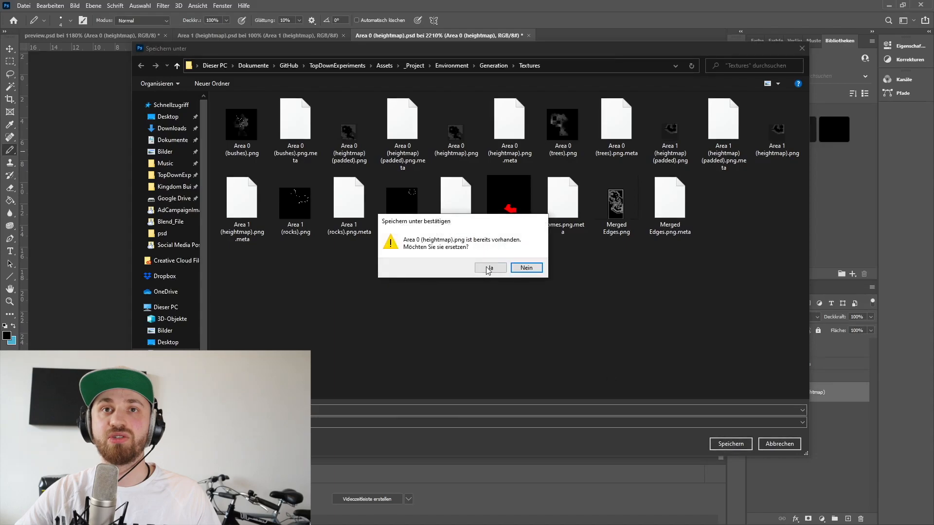
{"action": "left_click", "coordinate": [490, 268]}
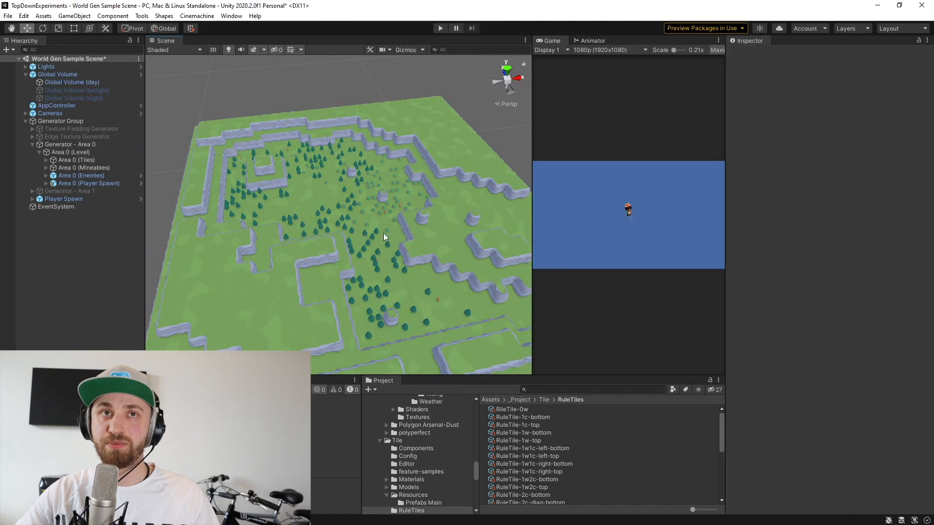
- Inspect the Area 0 objects, generator and Texture Padding Generator, regenerating the padded heightmap
{"action": "left_click", "coordinate": [85, 167]}
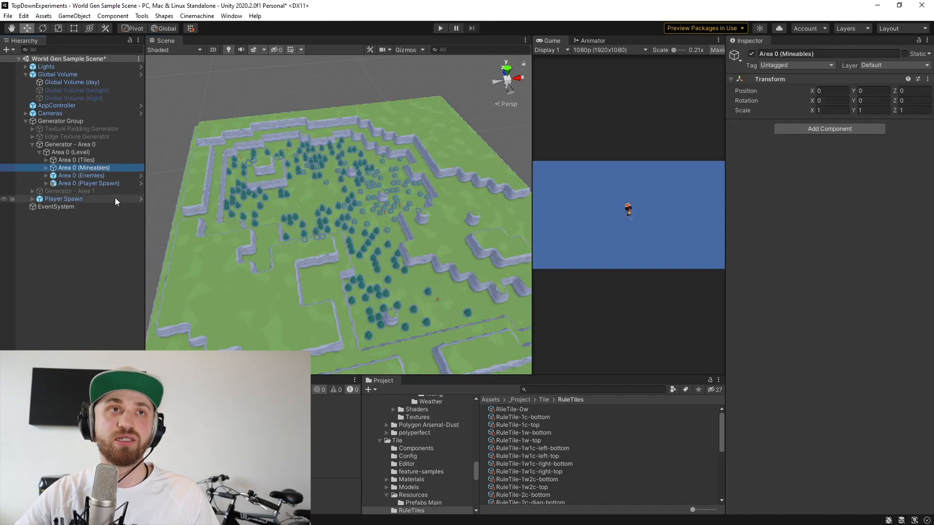
{"action": "left_click", "coordinate": [70, 144]}
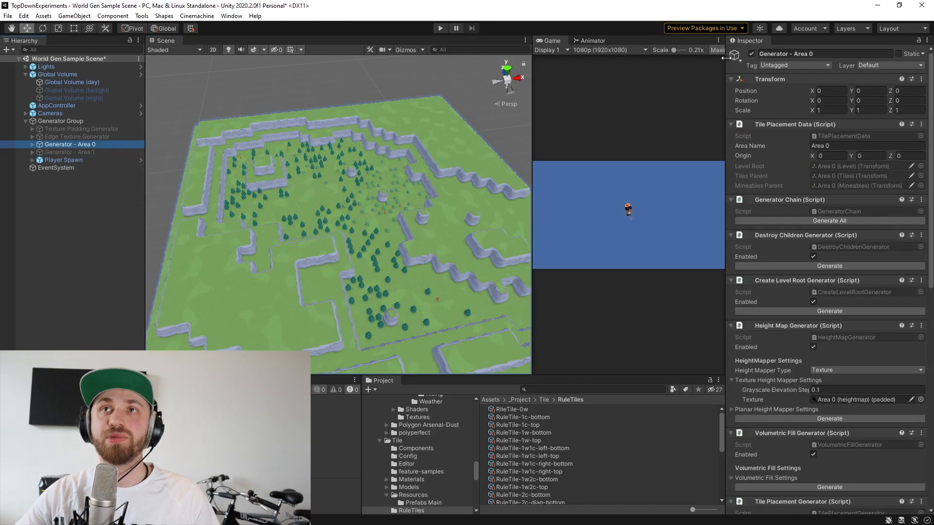
{"action": "left_click", "coordinate": [80, 128]}
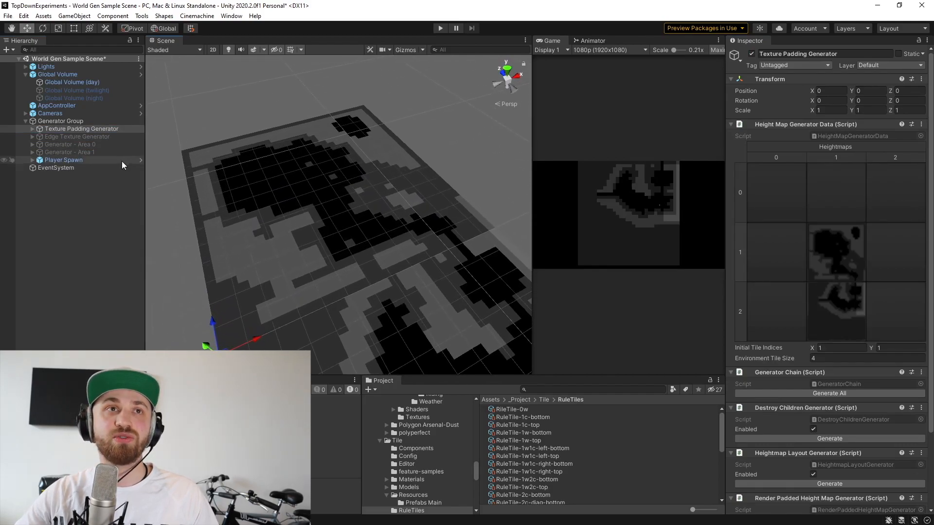
{"action": "left_click", "coordinate": [71, 144]}
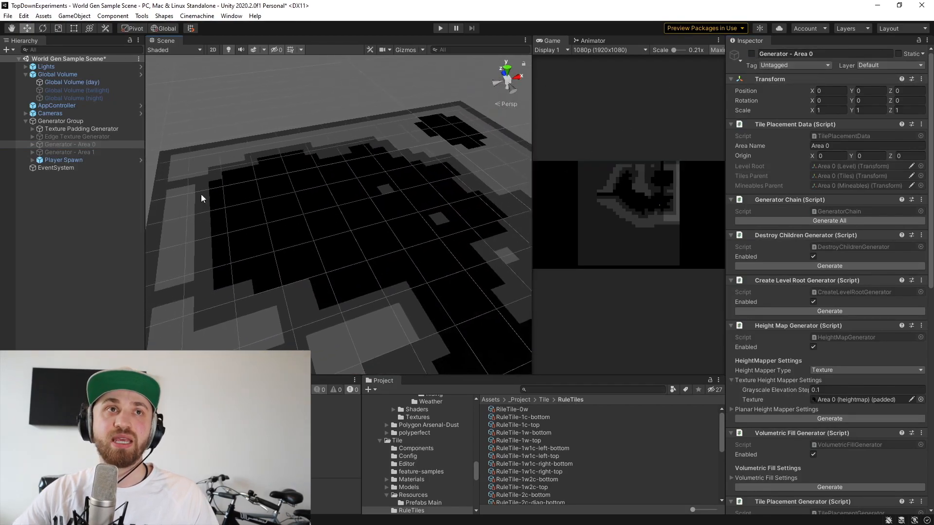
- Run Generate on the whole Generator Group to clear the scene, then reselect Generator - Area 0
{"action": "left_click", "coordinate": [61, 121]}
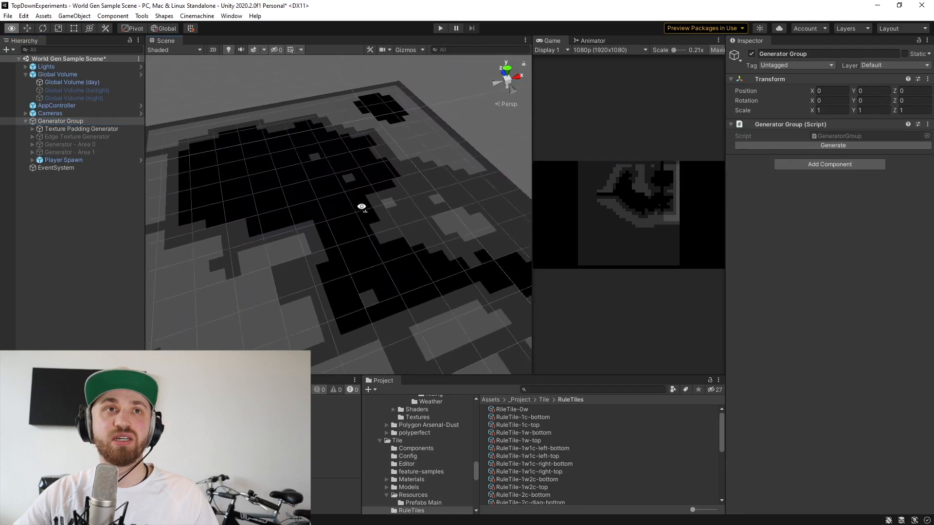
{"action": "left_click", "coordinate": [833, 145]}
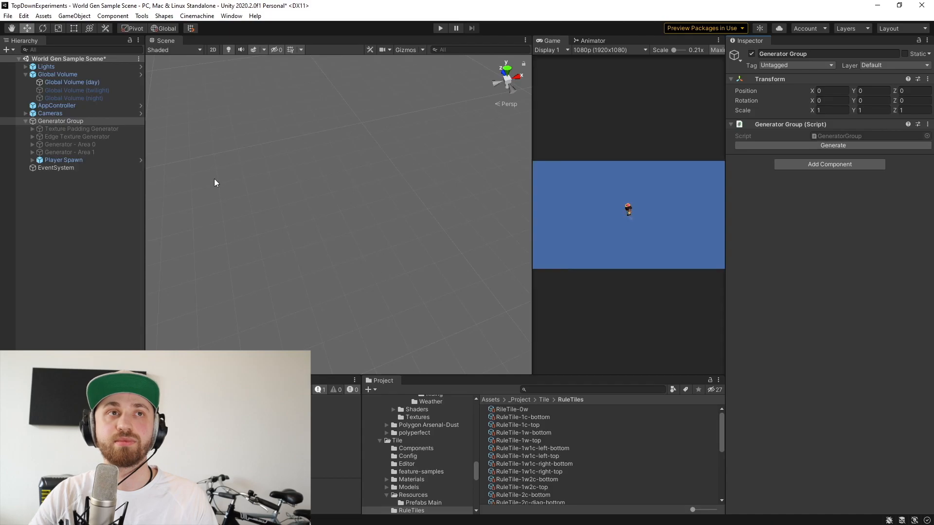
{"action": "left_click", "coordinate": [71, 144]}
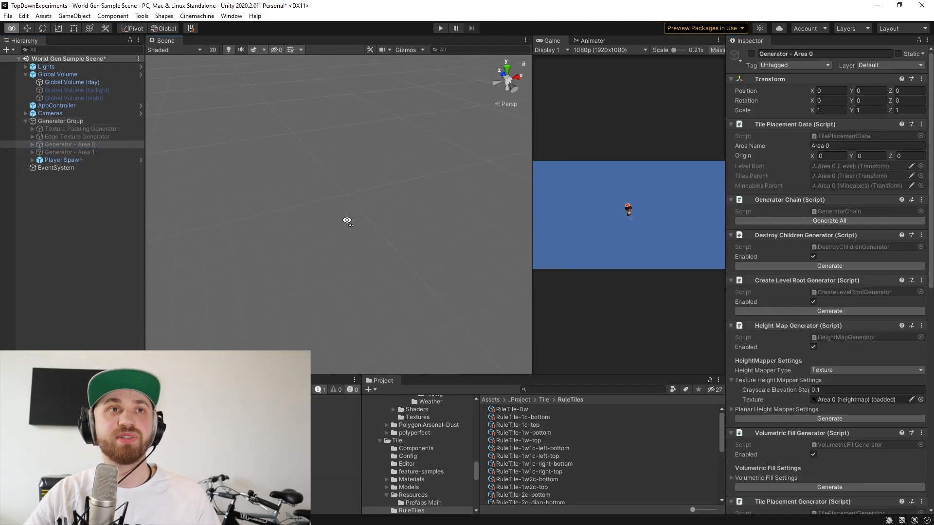
- Generate All for Area 0 and Area 1, collapsing the generated tiles list in between
{"action": "left_click", "coordinate": [829, 221]}
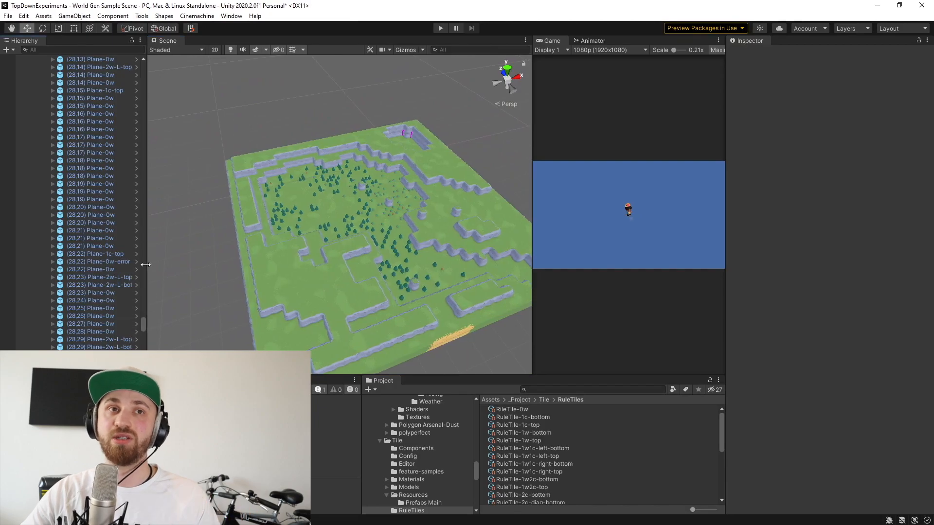
{"action": "scroll", "scroll_direction": "up", "scroll_amount": 3}
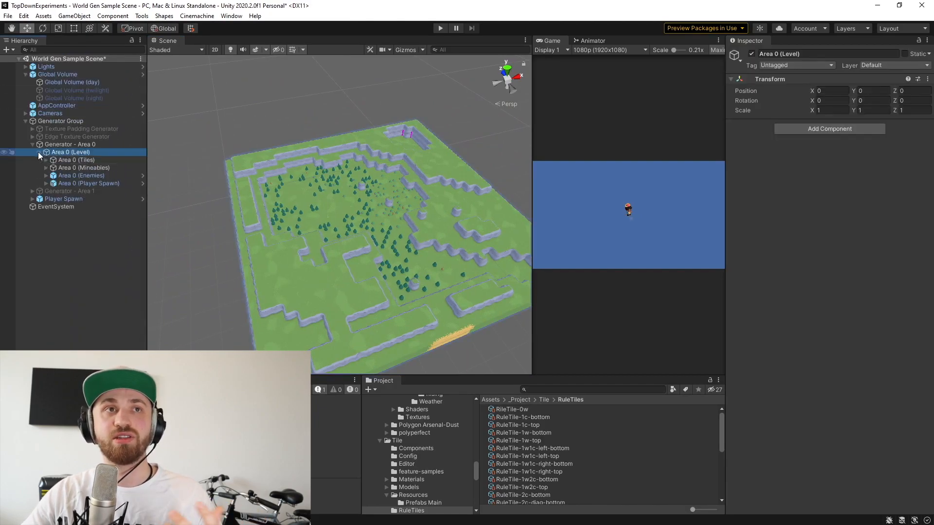
{"action": "left_click", "coordinate": [70, 159]}
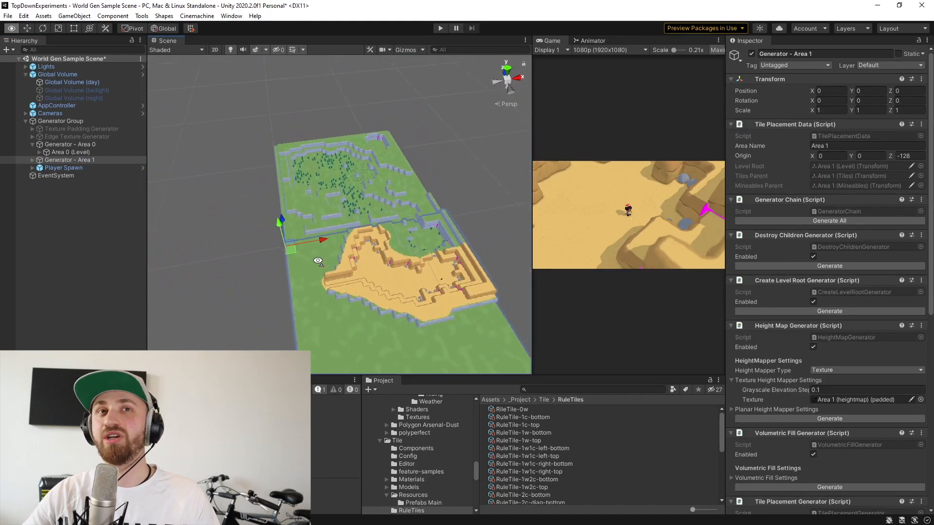
{"action": "scroll", "scroll_direction": "down", "scroll_amount": 3}
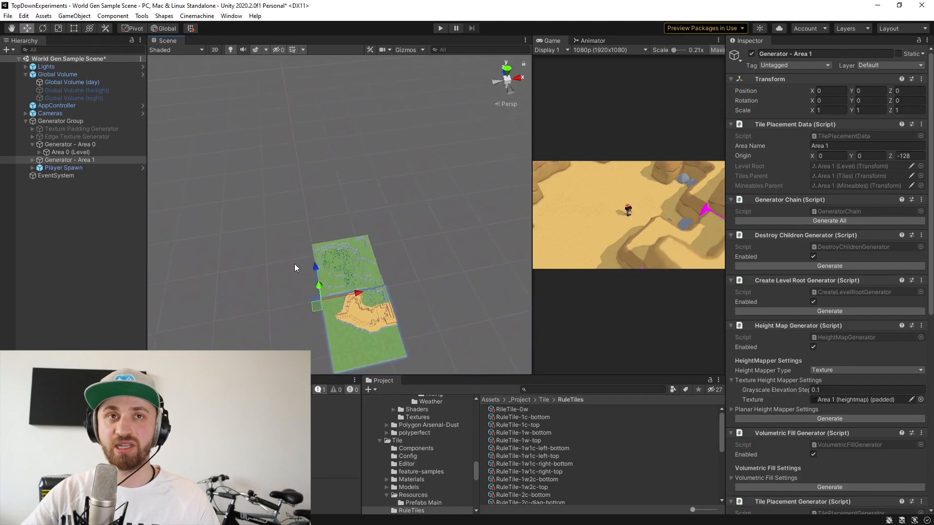
{"action": "mouse_move", "coordinate": [351, 286]}
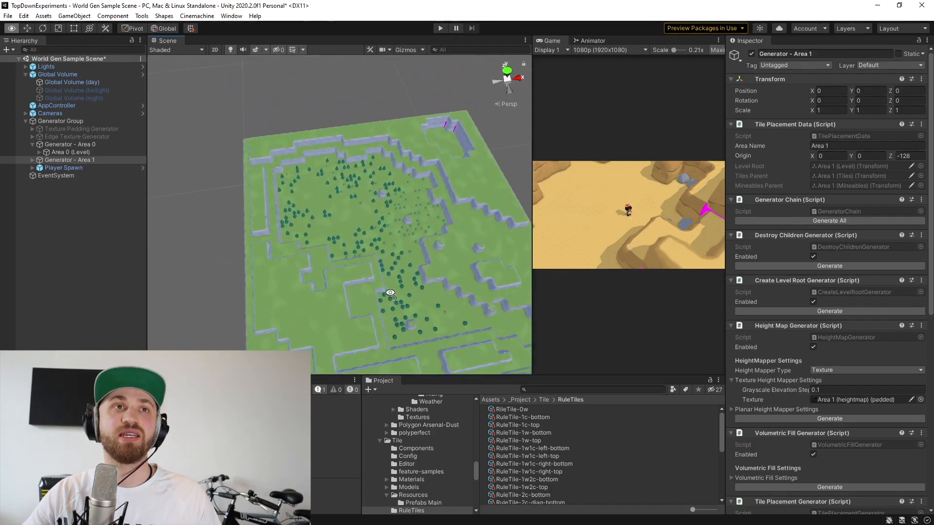
- Open the Height Map Generator script from the Texture Padding Generator in Rider
{"action": "left_click", "coordinate": [81, 128]}
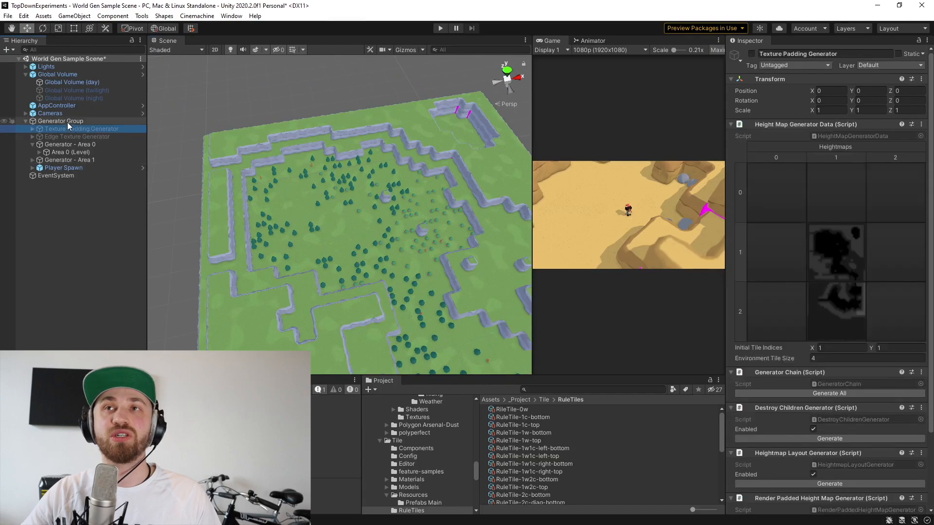
{"action": "left_click", "coordinate": [61, 121]}
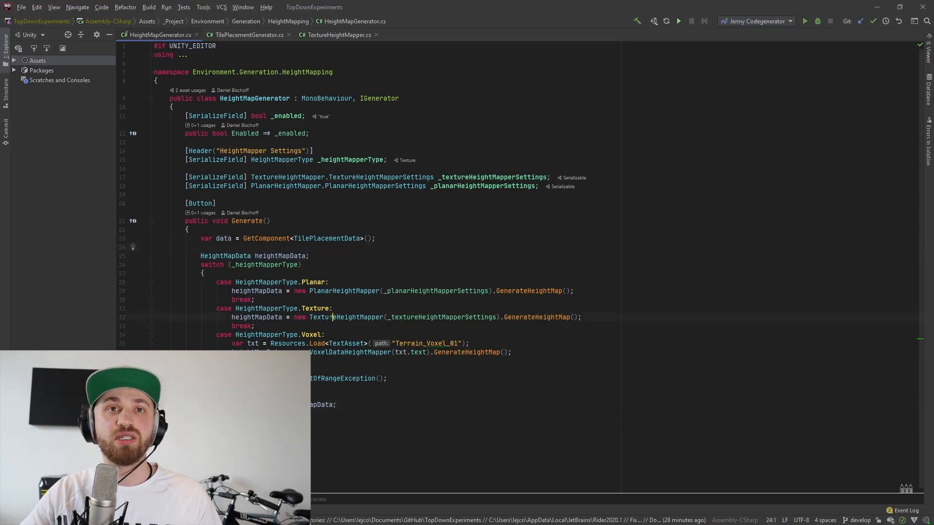
- Jump to the TextureHeightMapper declaration and examine the height variable in GenerateHeightMap
{"action": "left_click", "coordinate": [337, 35]}
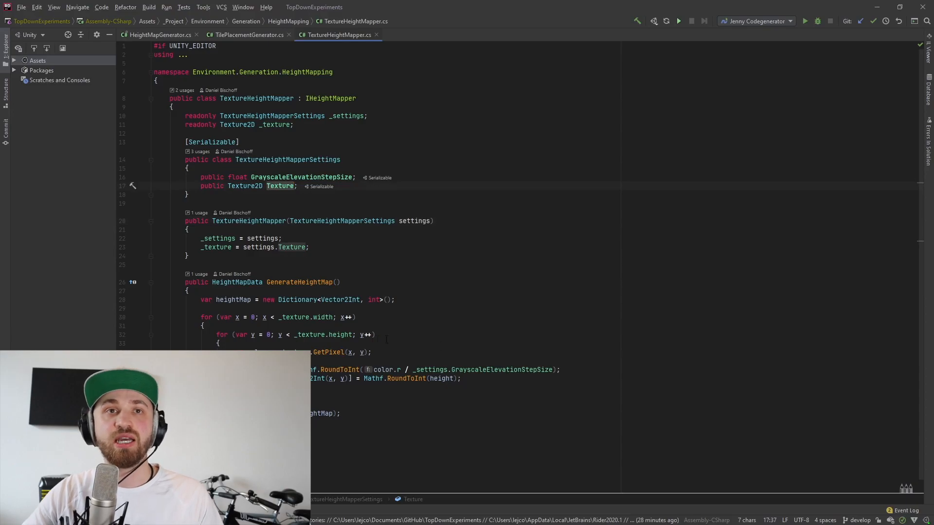
{"action": "left_click", "coordinate": [373, 334]}
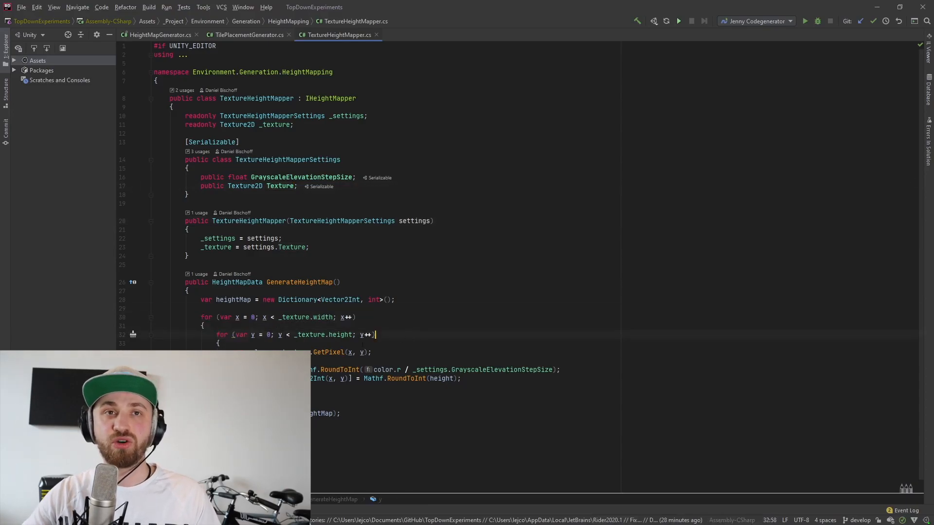
{"action": "scroll", "scroll_direction": "down", "scroll_amount": 3}
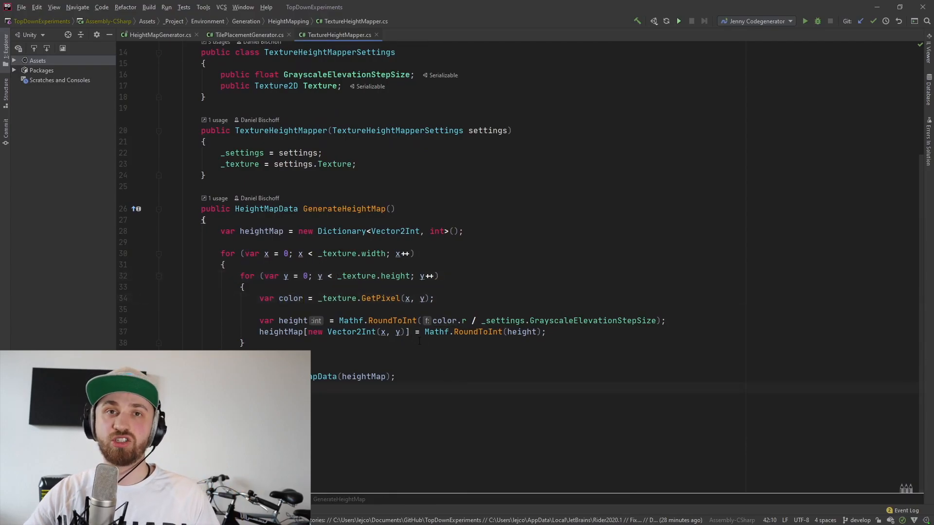
{"action": "left_click", "coordinate": [392, 320]}
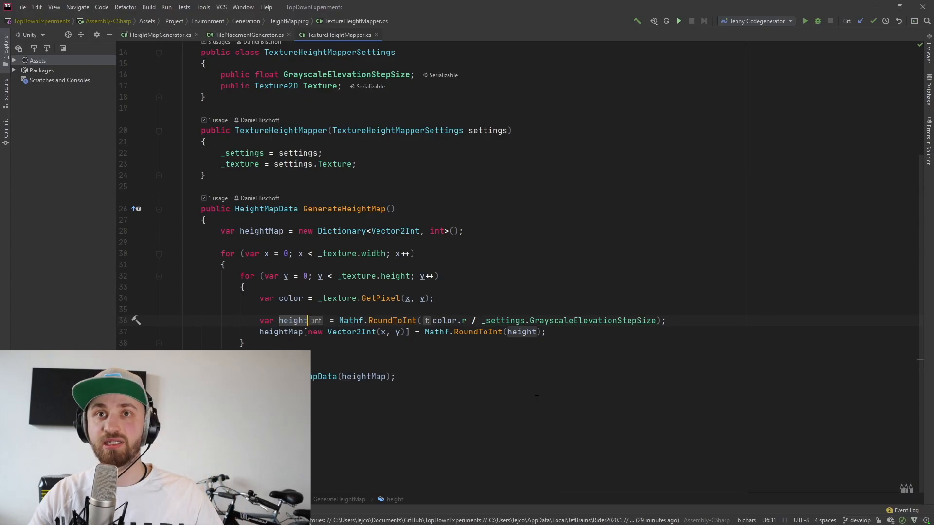
{"action": "left_click", "coordinate": [652, 320]}
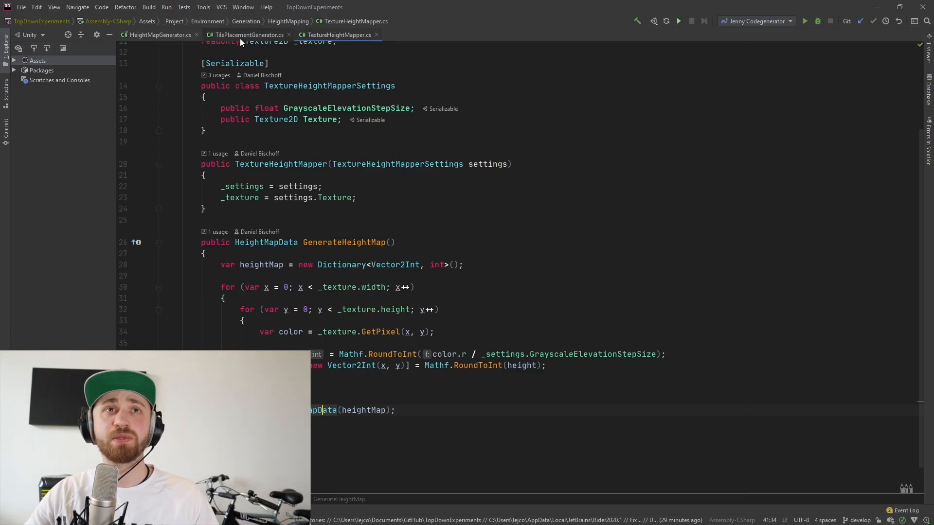
- Review the TilePlacementGenerator.cs Generate method that offsets placement and trims edge tiles
{"action": "left_click", "coordinate": [244, 35]}
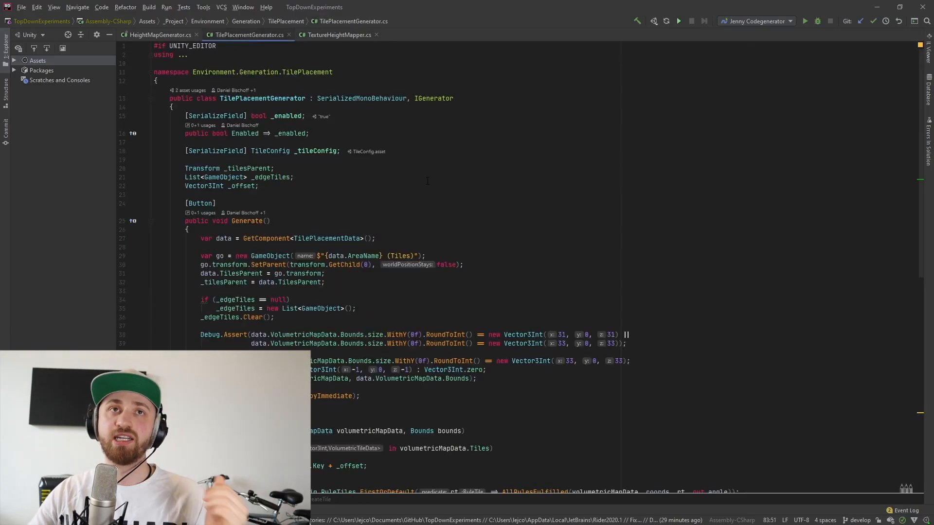
{"action": "scroll", "scroll_direction": "down", "scroll_amount": 3}
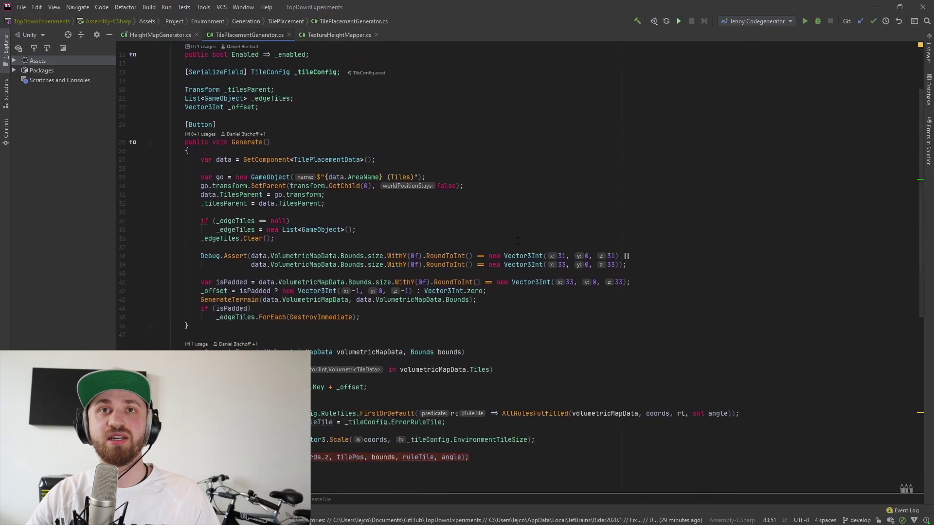
{"action": "scroll", "scroll_direction": "down", "scroll_amount": 3}
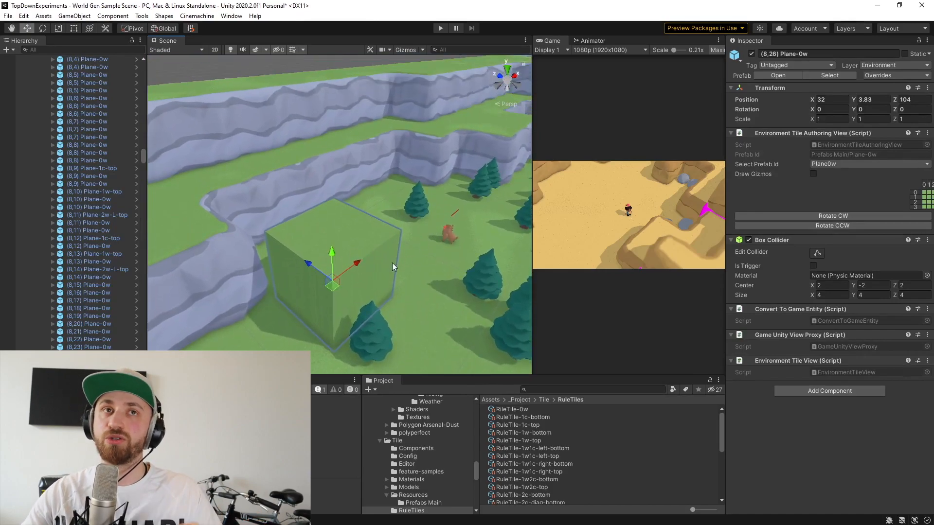
{"action": "mouse_move", "coordinate": [235, 205]}
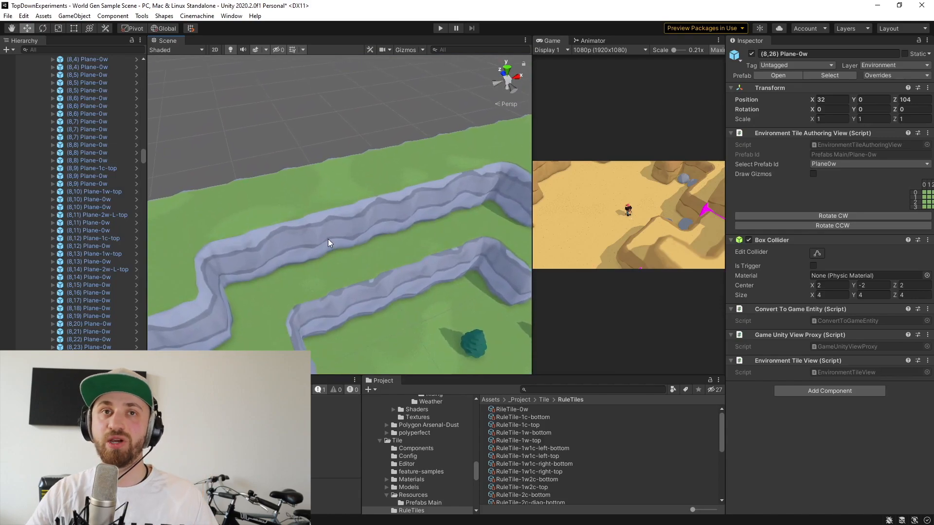
{"action": "left_click", "coordinate": [406, 301]}
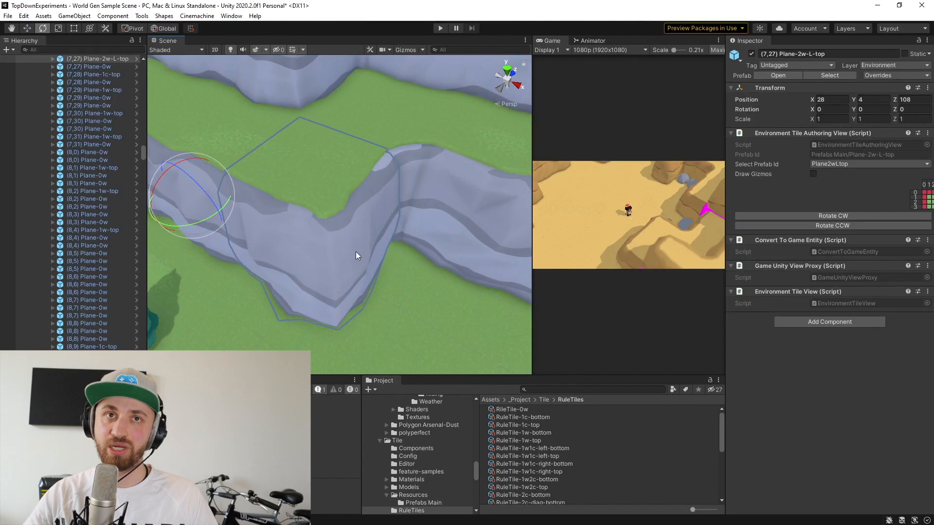
{"action": "left_click", "coordinate": [89, 74]}
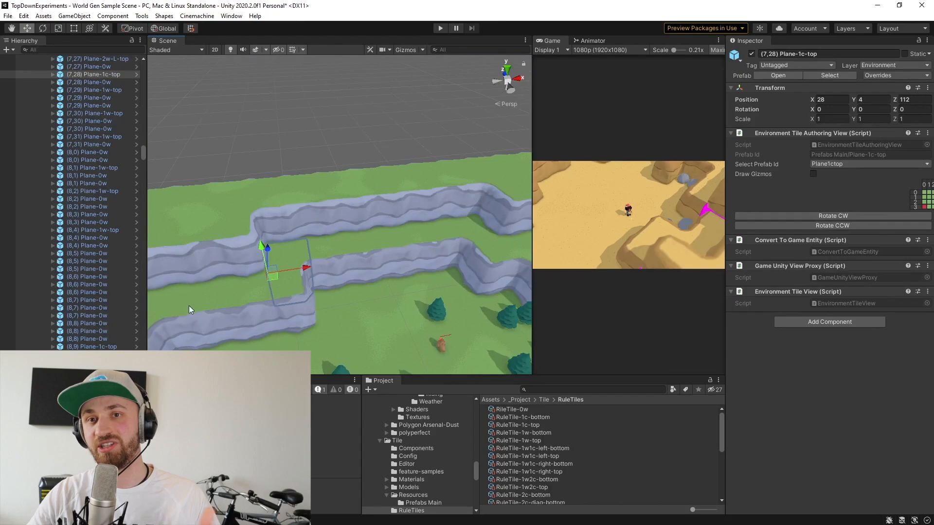
{"action": "mouse_move", "coordinate": [399, 269]}
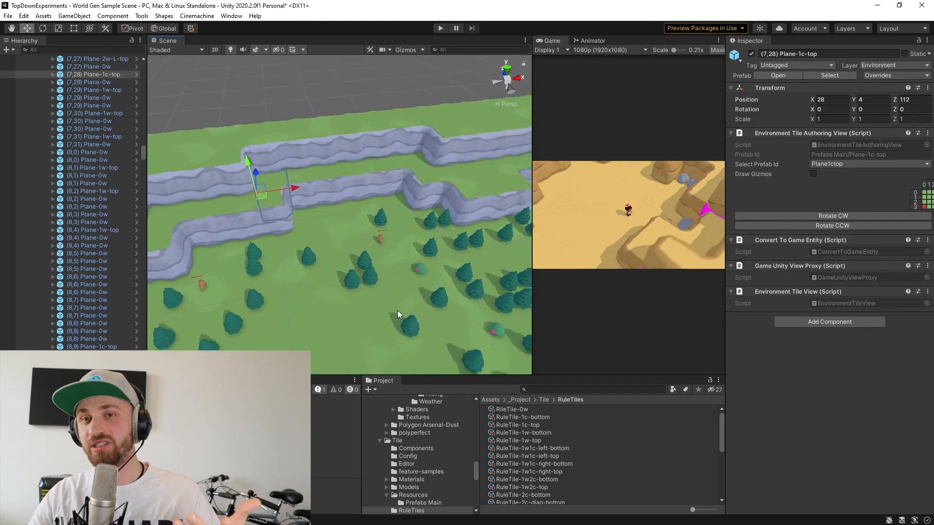
{"action": "mouse_move", "coordinate": [374, 301]}
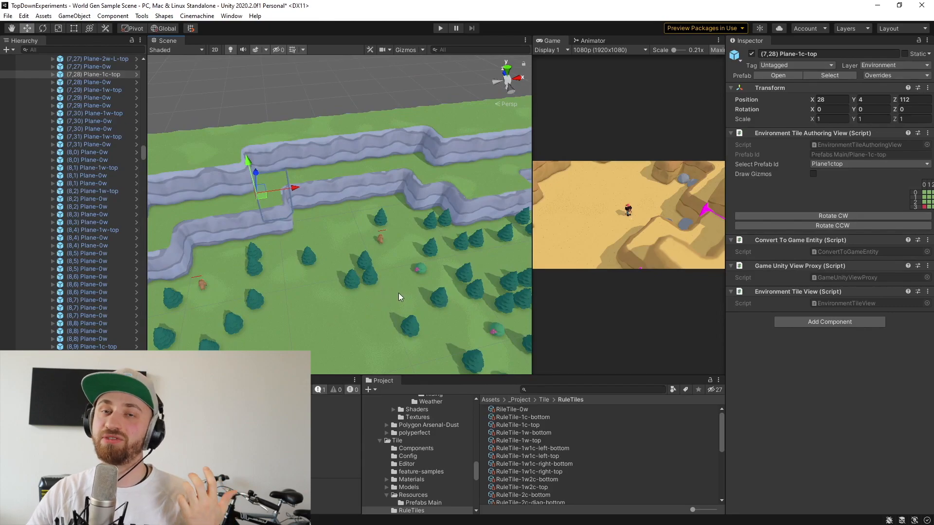
{"action": "mouse_move", "coordinate": [404, 307]}
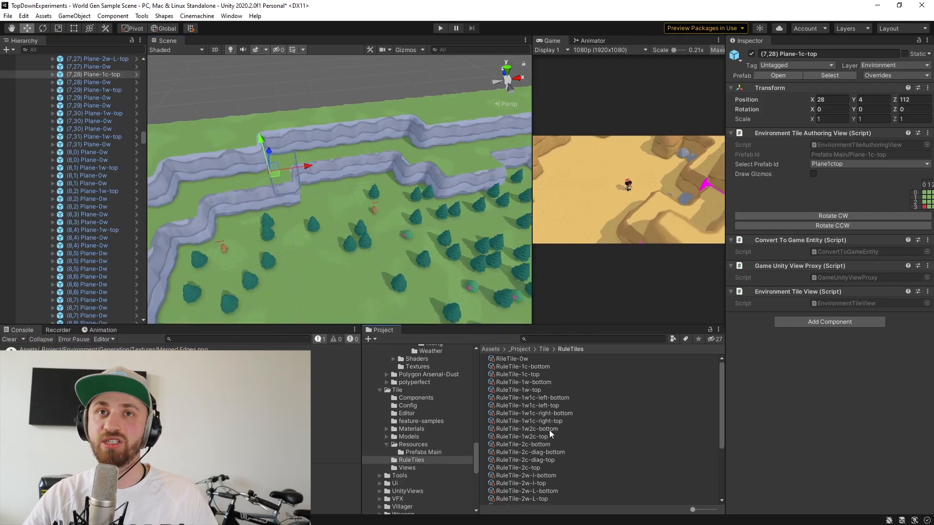
{"action": "mouse_move", "coordinate": [572, 436]}
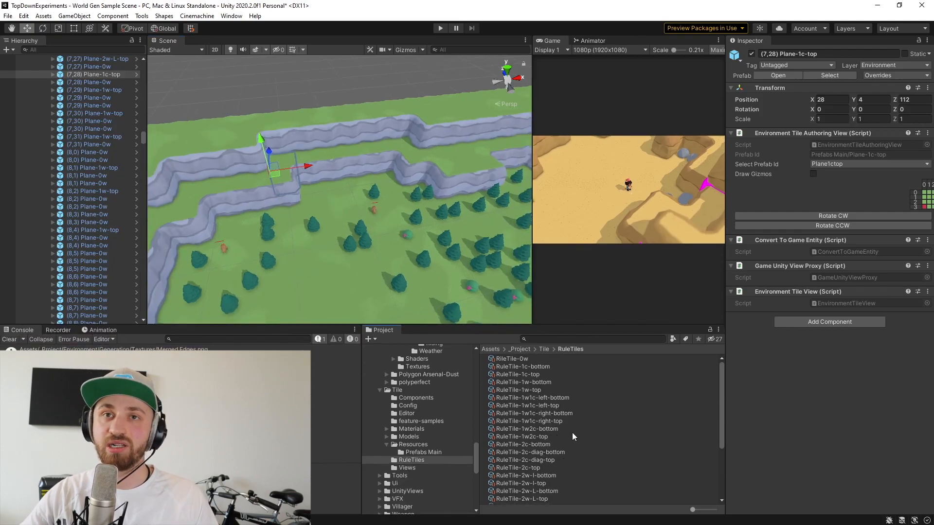
- Inspect the RuleTile-1w-top asset and a Plane-1w-top tile's authoring grid with its red wall column
{"action": "left_click", "coordinate": [515, 389]}
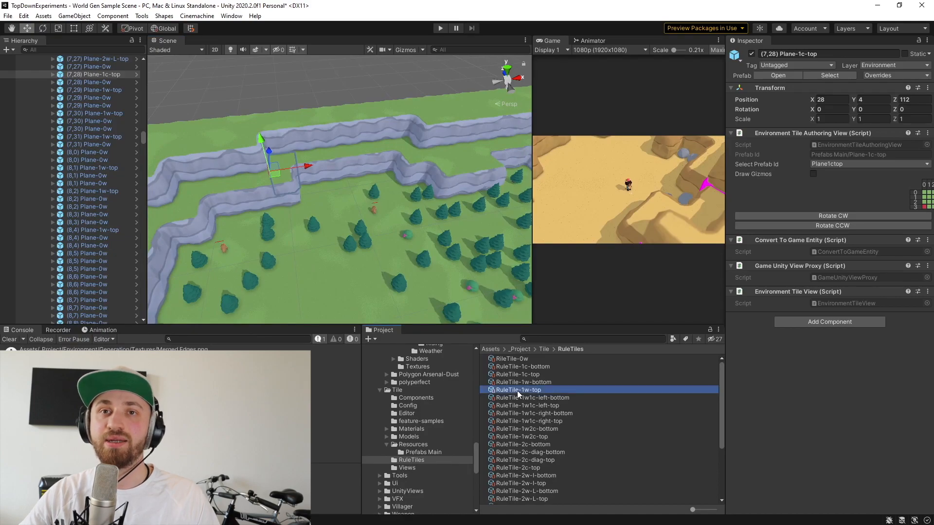
{"action": "left_click", "coordinate": [516, 389]}
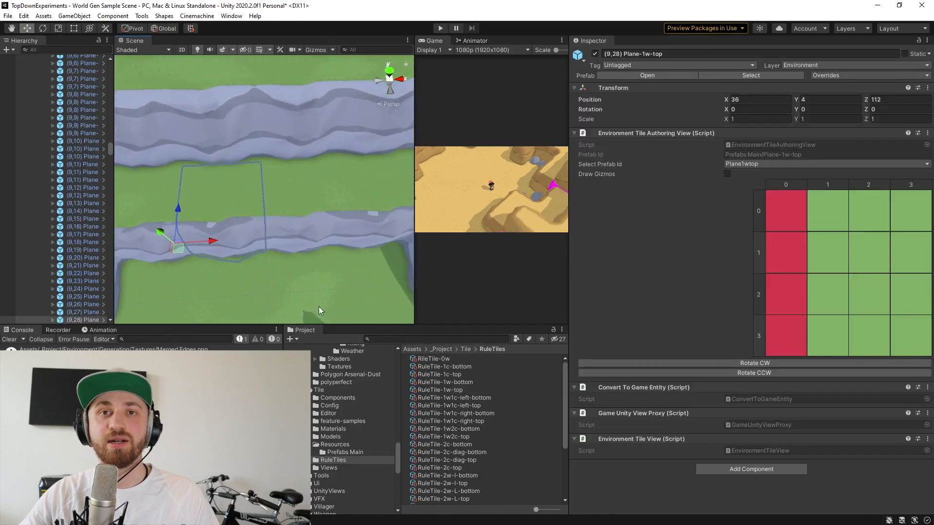
{"action": "left_click", "coordinate": [441, 390]}
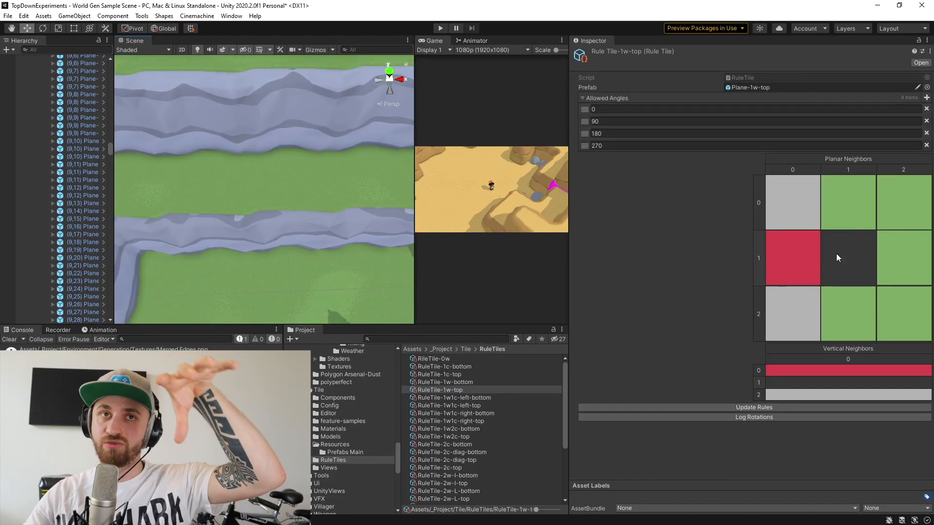
{"action": "mouse_move", "coordinate": [392, 198]}
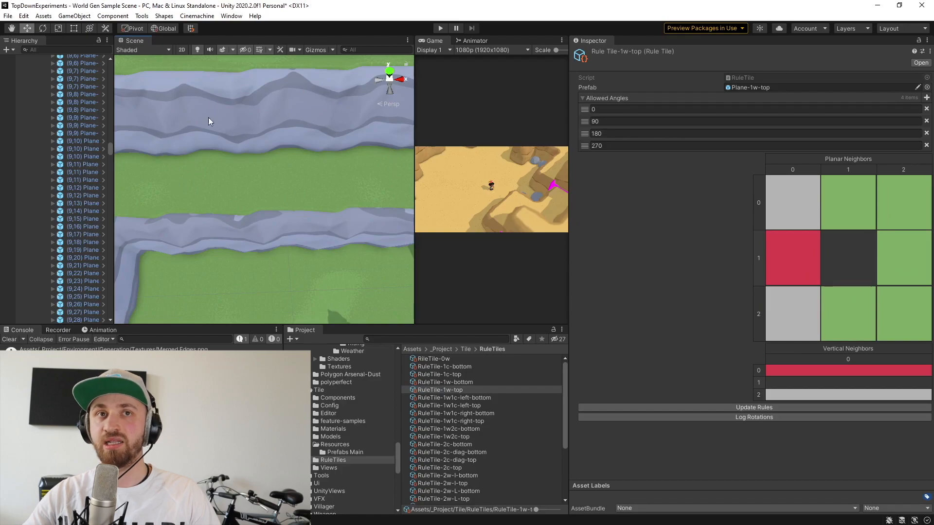
{"action": "mouse_move", "coordinate": [271, 290]}
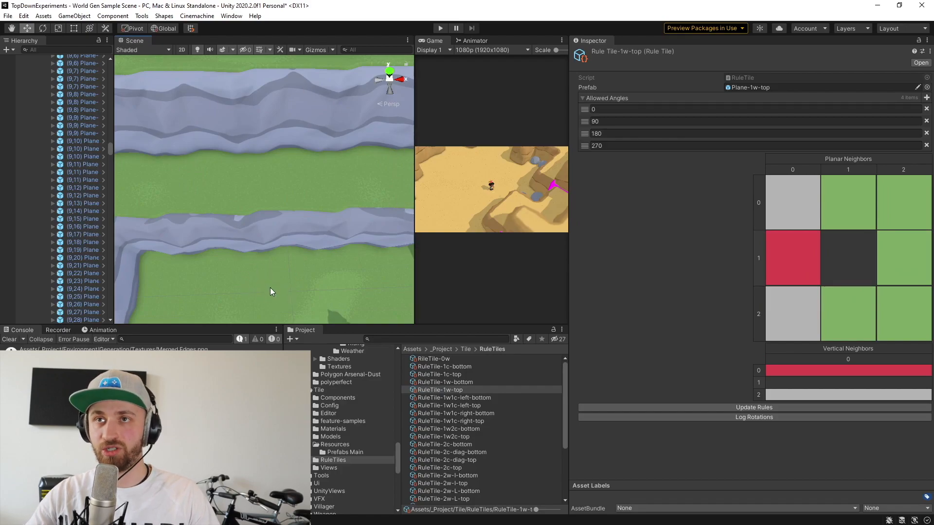
{"action": "mouse_move", "coordinate": [259, 275]}
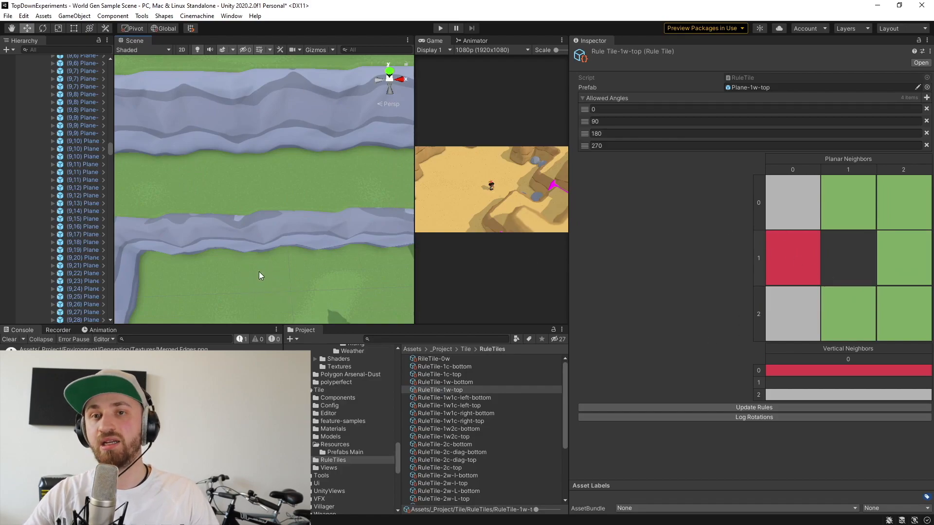
{"action": "mouse_move", "coordinate": [371, 317]}
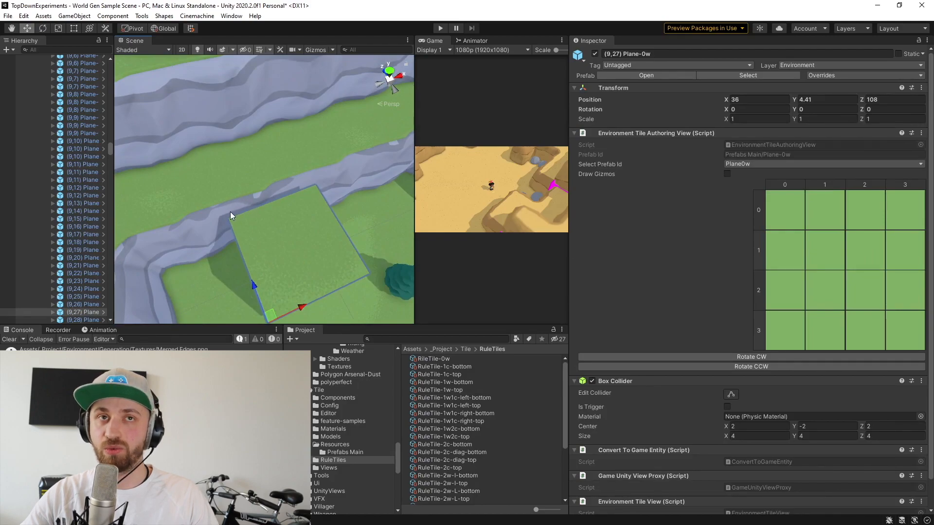
{"action": "mouse_move", "coordinate": [242, 168]}
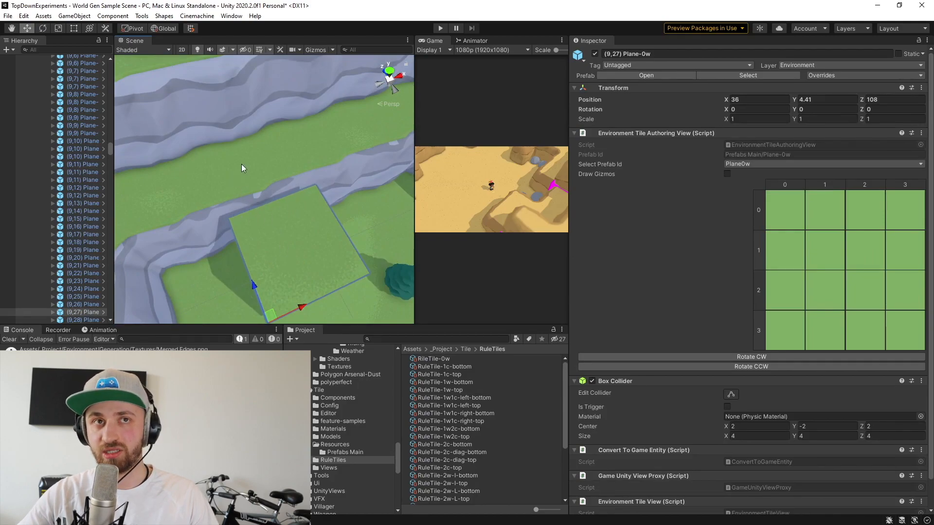
{"action": "mouse_move", "coordinate": [389, 168]}
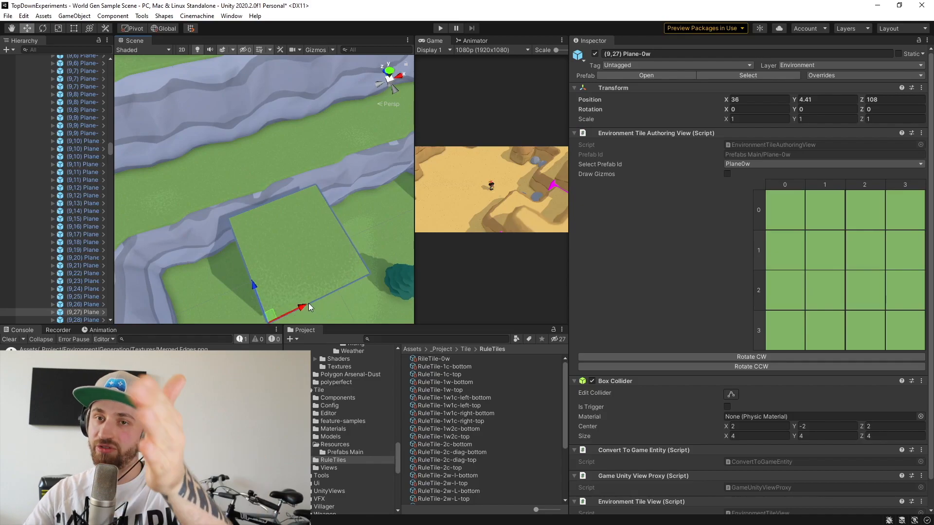
{"action": "mouse_move", "coordinate": [331, 301]}
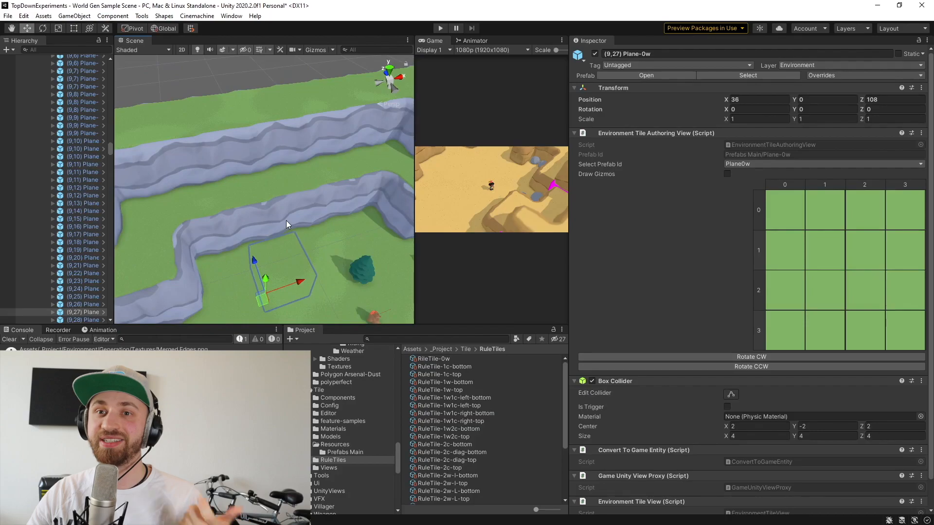
{"action": "mouse_move", "coordinate": [286, 230]}
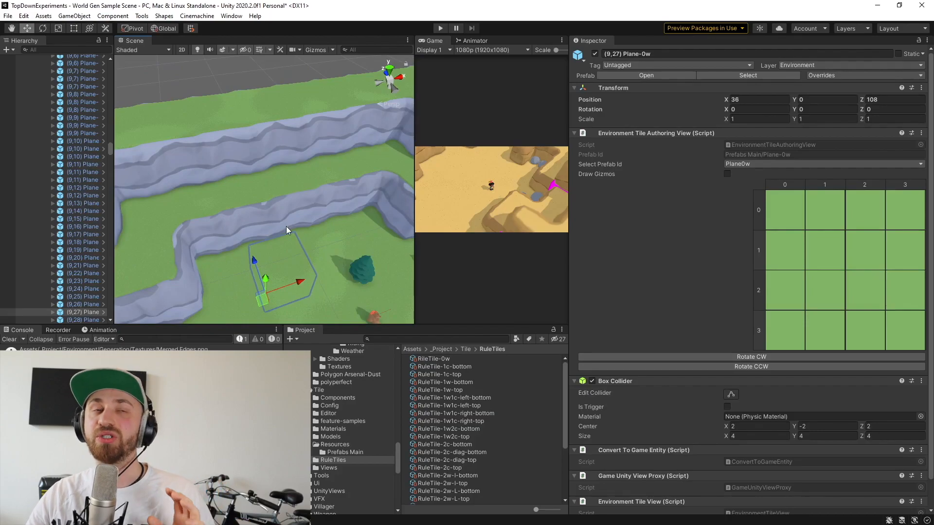
{"action": "mouse_move", "coordinate": [335, 275]}
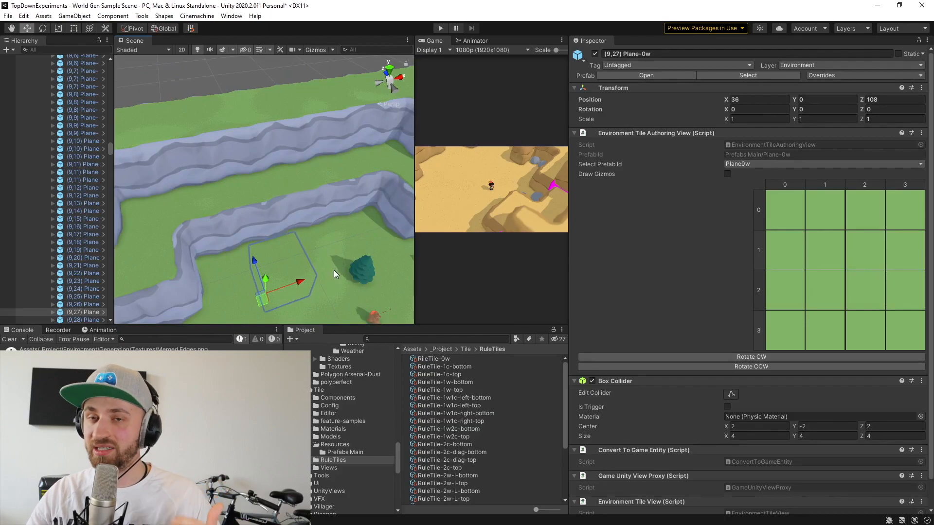
{"action": "mouse_move", "coordinate": [320, 254]}
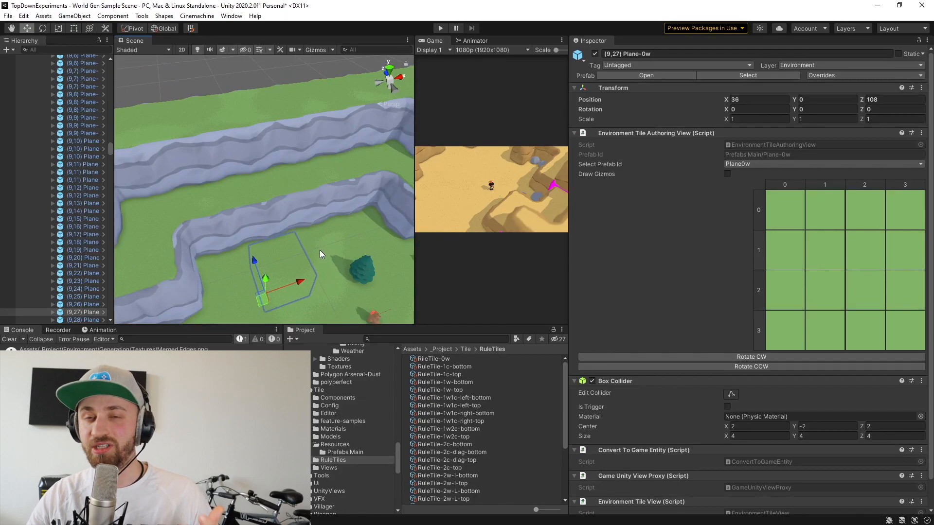
{"action": "mouse_move", "coordinate": [317, 253]}
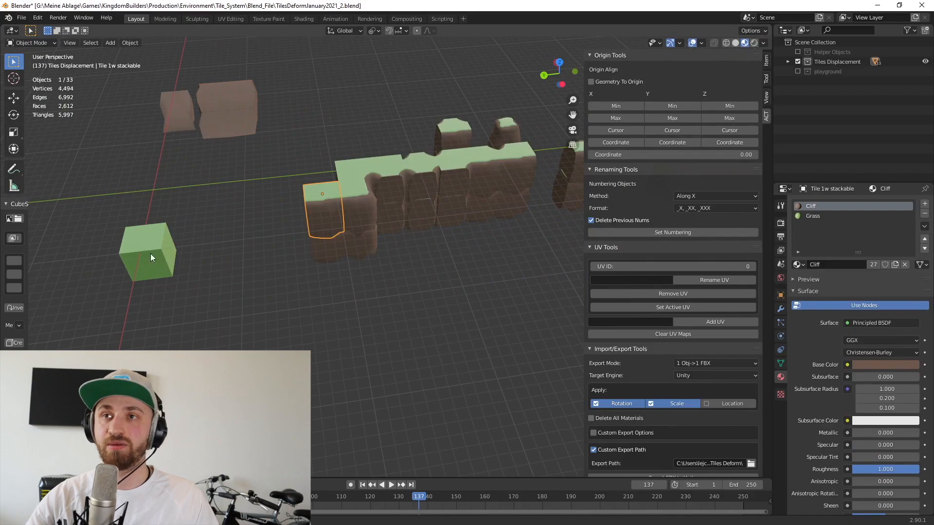
- Isolate the 1w stackable wall tile and delete its three lower stacked pieces
{"action": "left_click", "coordinate": [149, 250]}
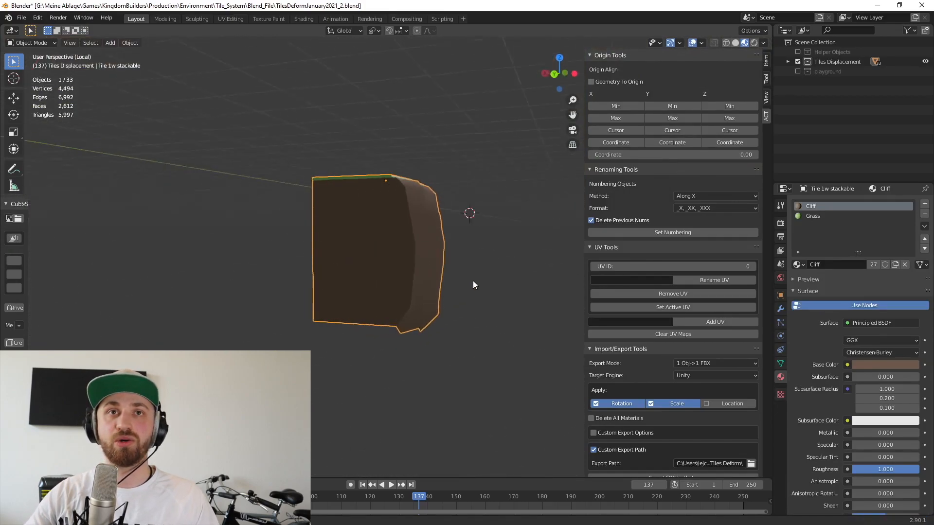
{"action": "key", "text": "Tab"}
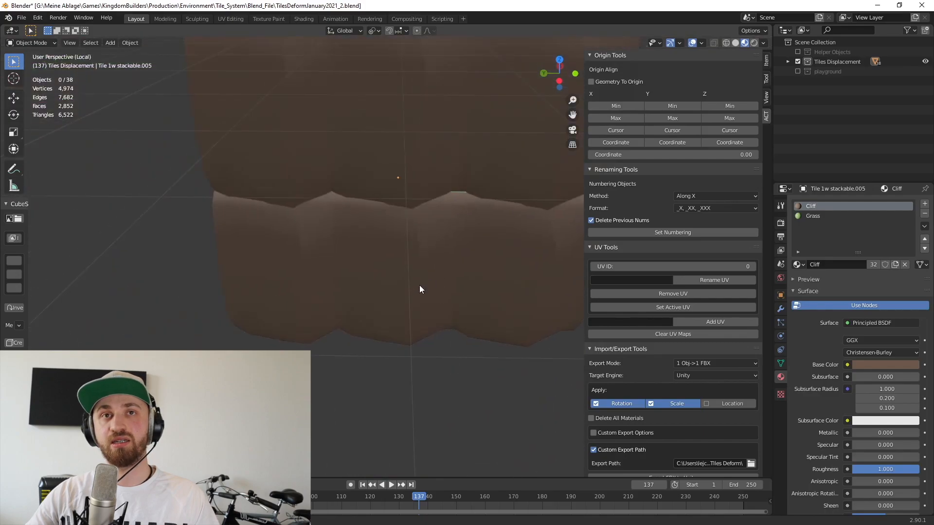
{"action": "scroll", "scroll_direction": "down", "scroll_amount": 3}
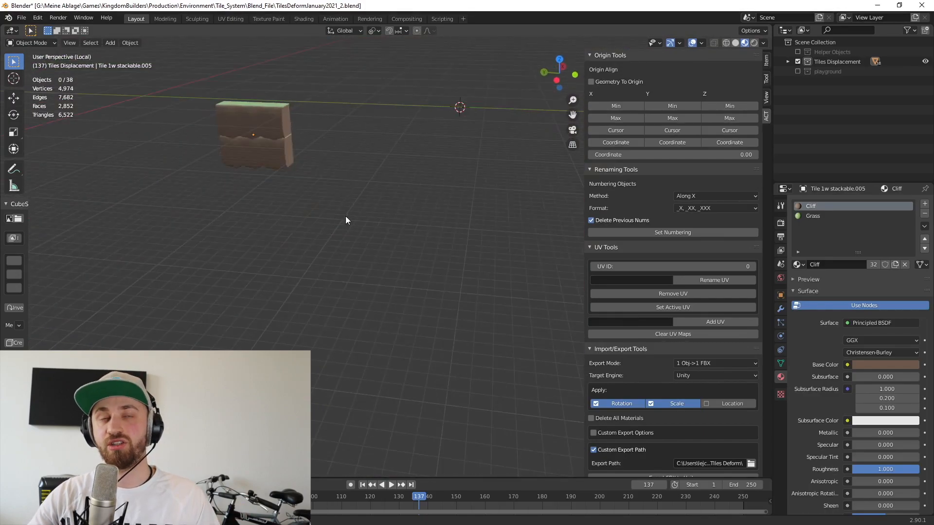
{"action": "left_click", "coordinate": [203, 235]}
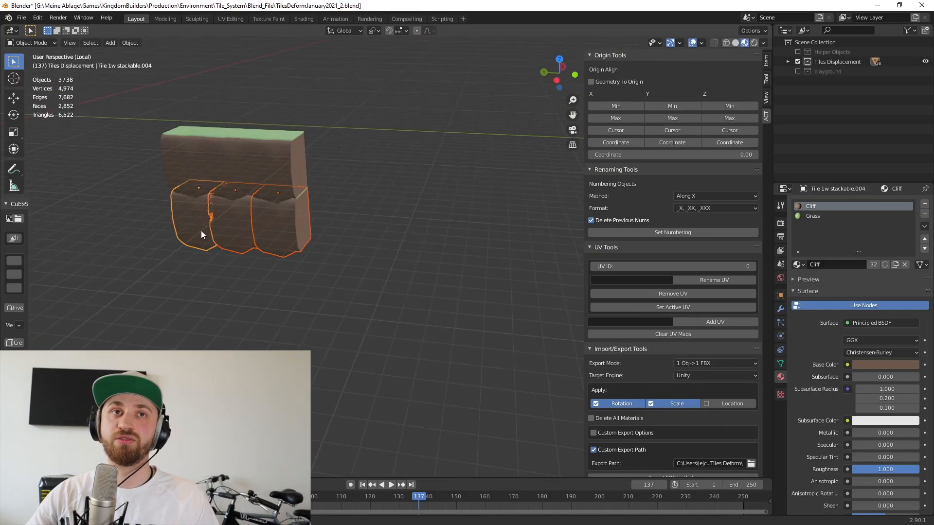
{"action": "key", "text": "x"}
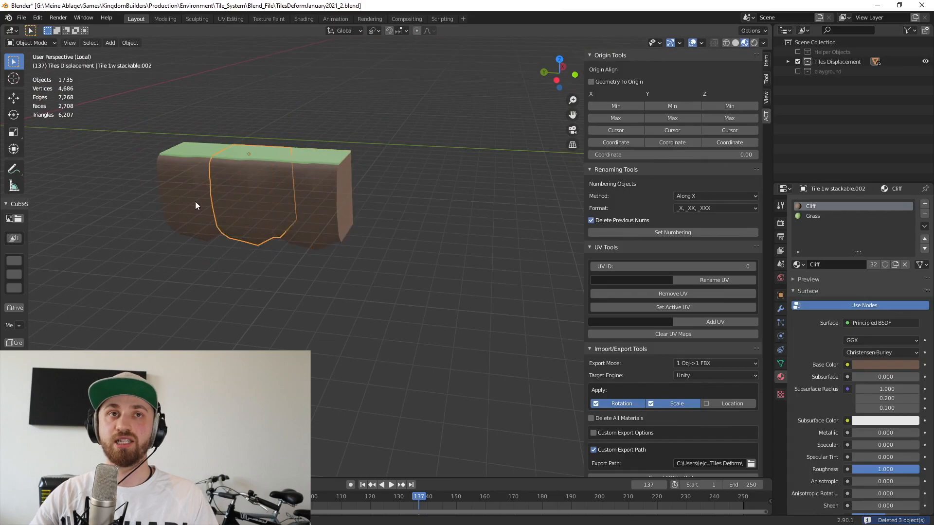
{"action": "left_click", "coordinate": [290, 290]}
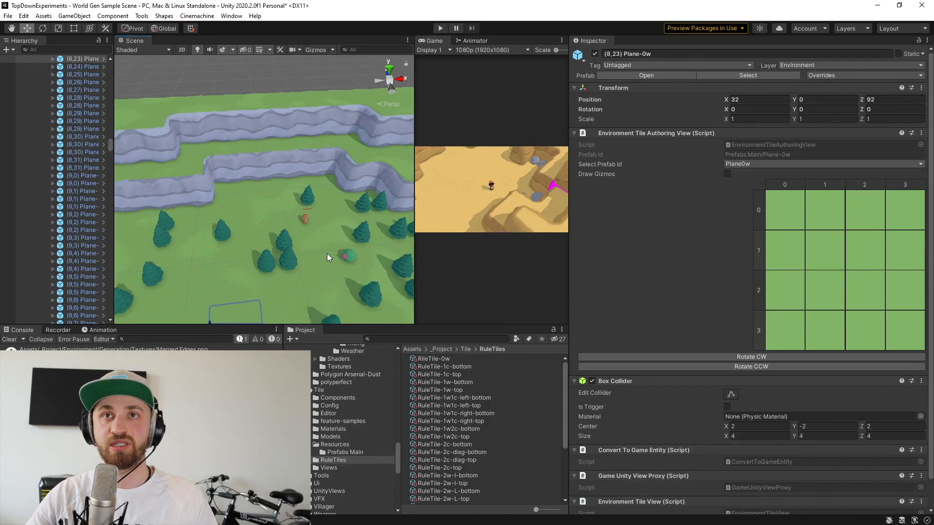
{"action": "mouse_move", "coordinate": [284, 266]}
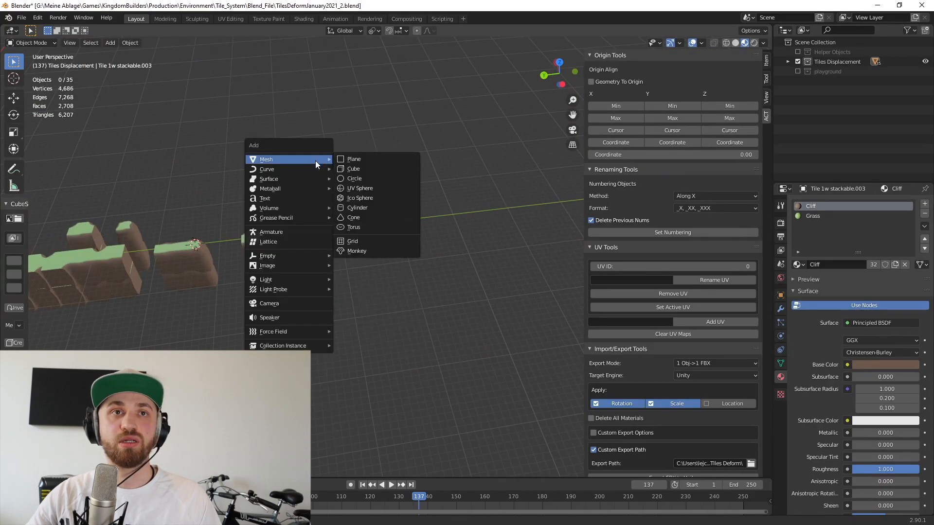
- Add a new cube mesh and enter Edit Mode on it
{"action": "left_click", "coordinate": [352, 168]}
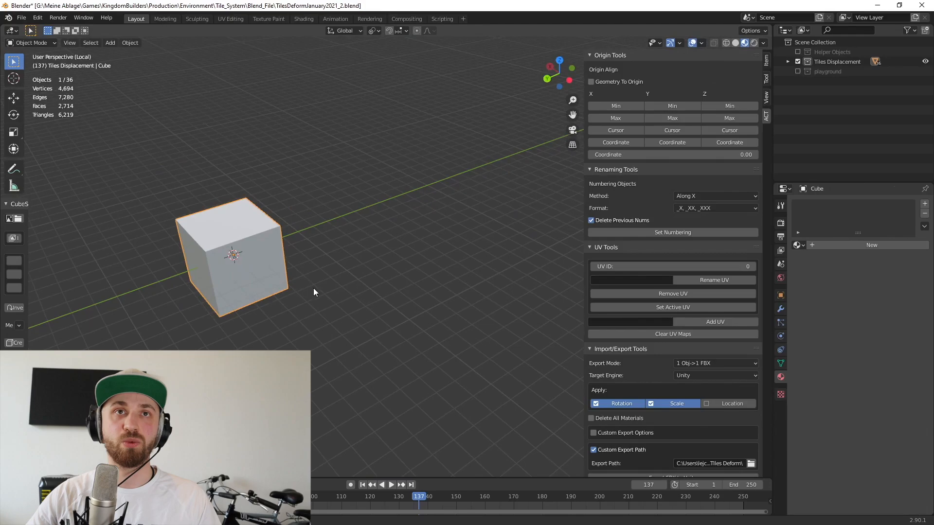
{"action": "key", "text": "Tab"}
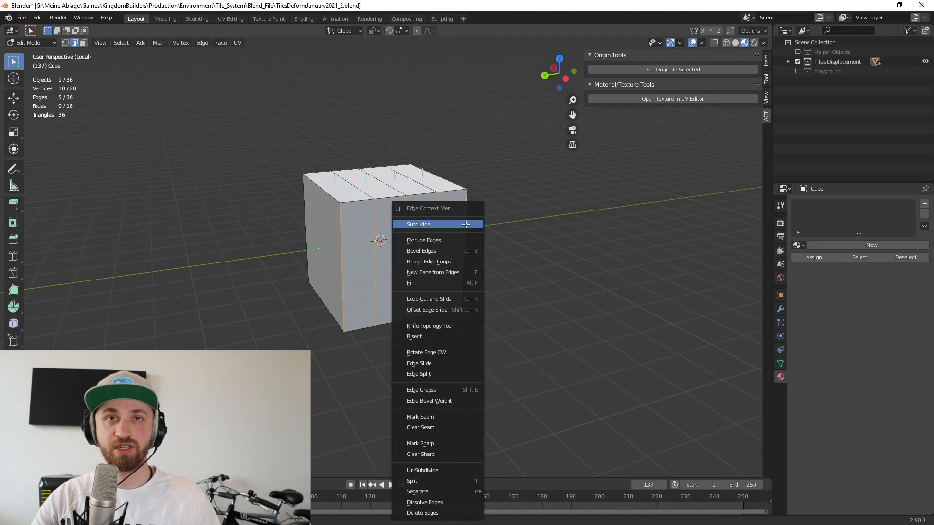
- Subdivide the cube's edges with extra cuts and deform its vertices into a lumpy block
{"action": "left_click", "coordinate": [419, 224]}
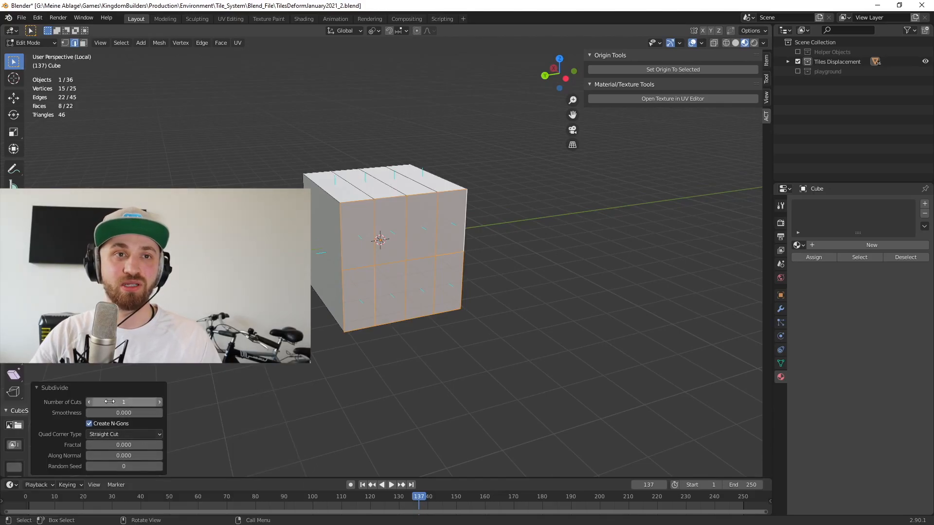
{"action": "left_click", "coordinate": [159, 401]}
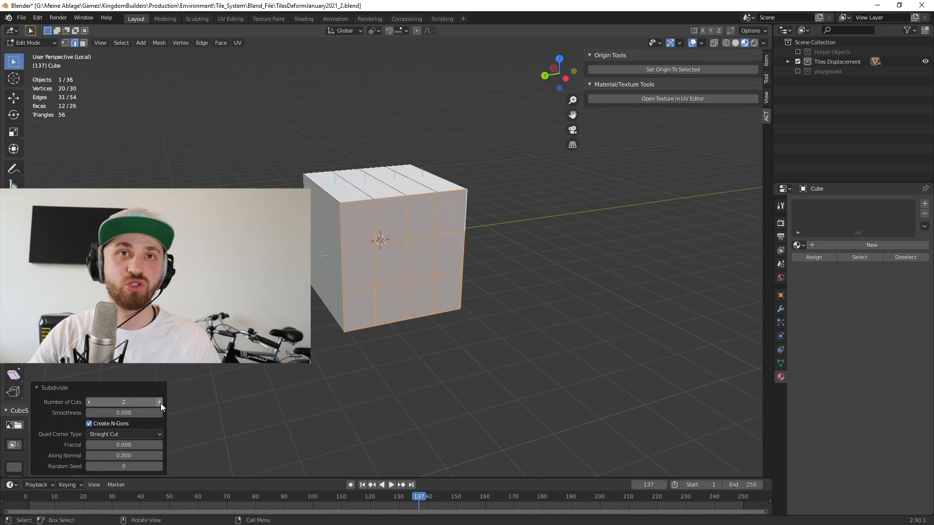
{"action": "left_click", "coordinate": [159, 402]}
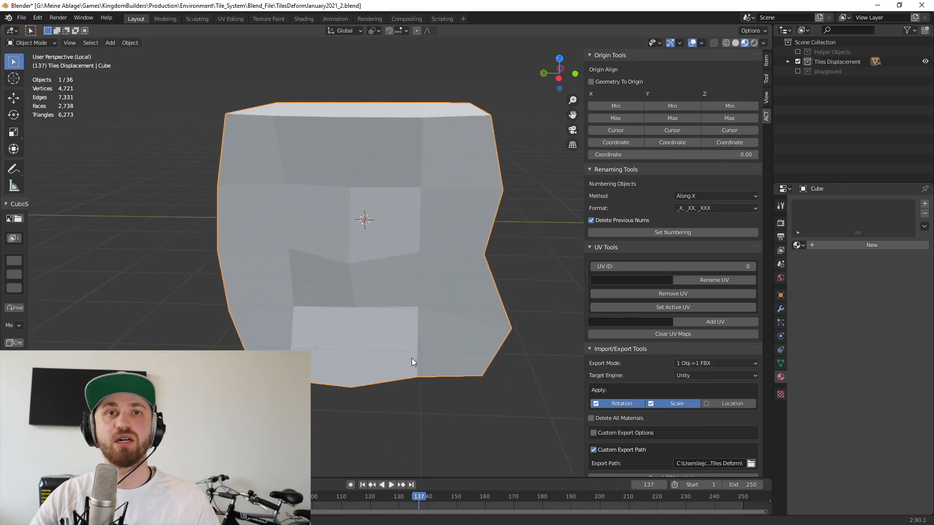
{"action": "key", "text": "Tab"}
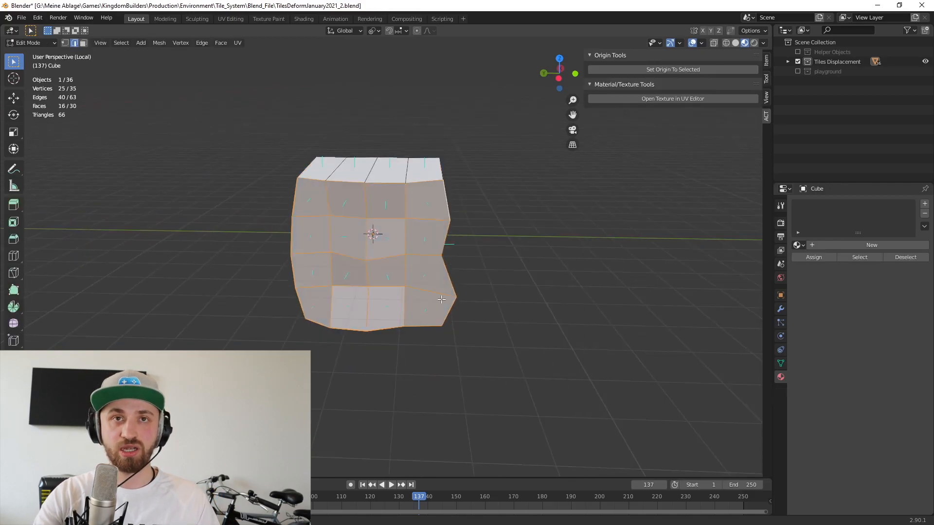
{"action": "type", "text": "smo"}
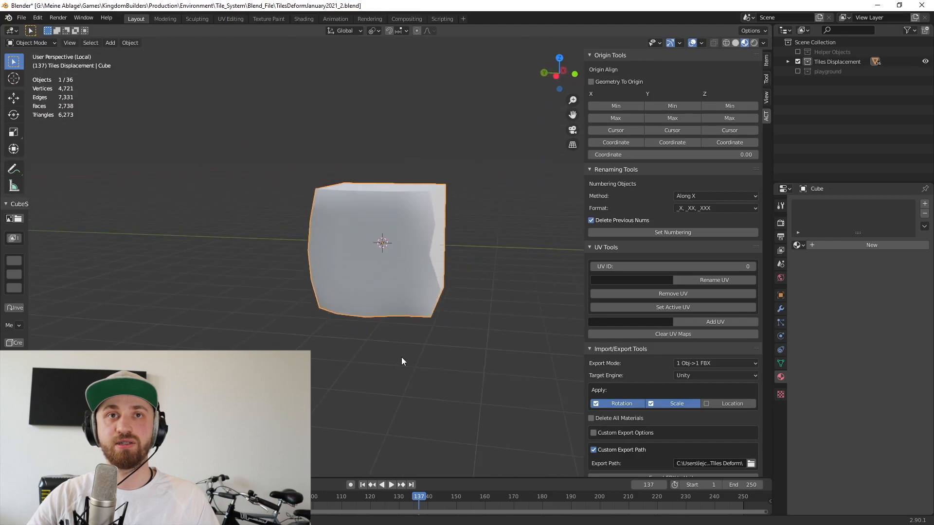
- Inspect the deformed tile's mesh and duplicate it into a row of copies along X
{"action": "key", "text": "Tab"}
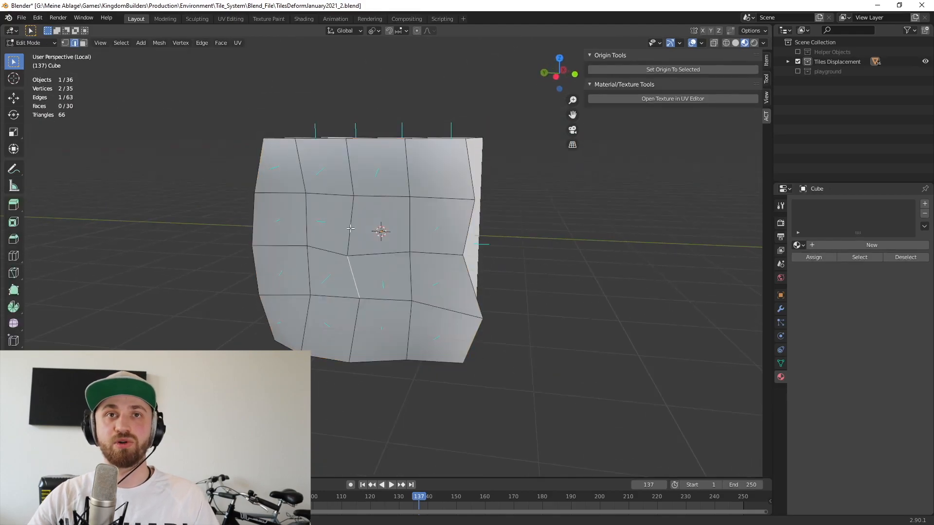
{"action": "right_click", "coordinate": [350, 228]}
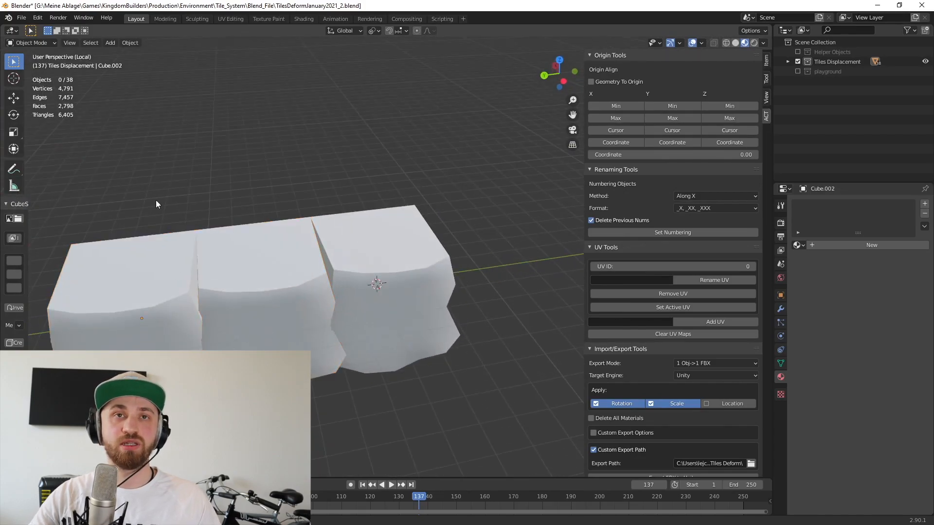
- Delete one tile copy and tweak seam vertices so the two remaining tiles meet cleanly
{"action": "key", "text": "x"}
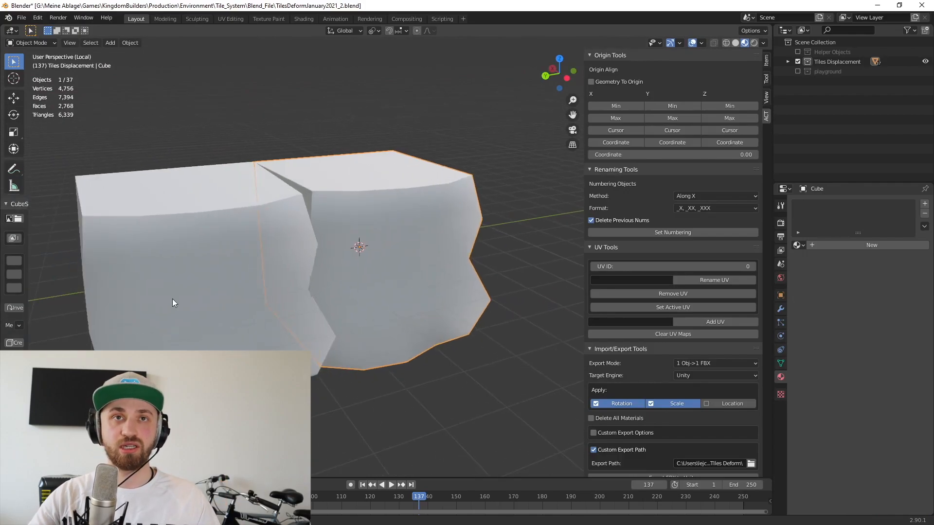
{"action": "key", "text": "Tab"}
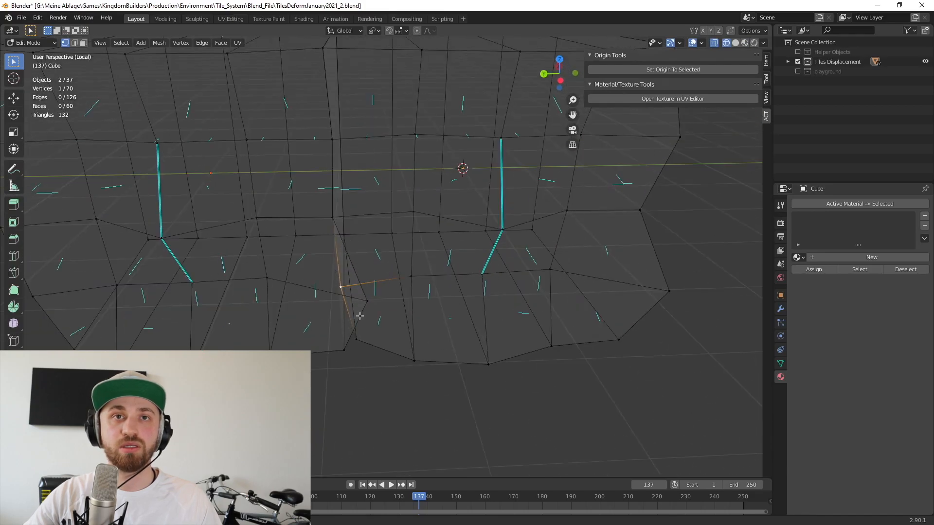
{"action": "left_click", "coordinate": [367, 302]}
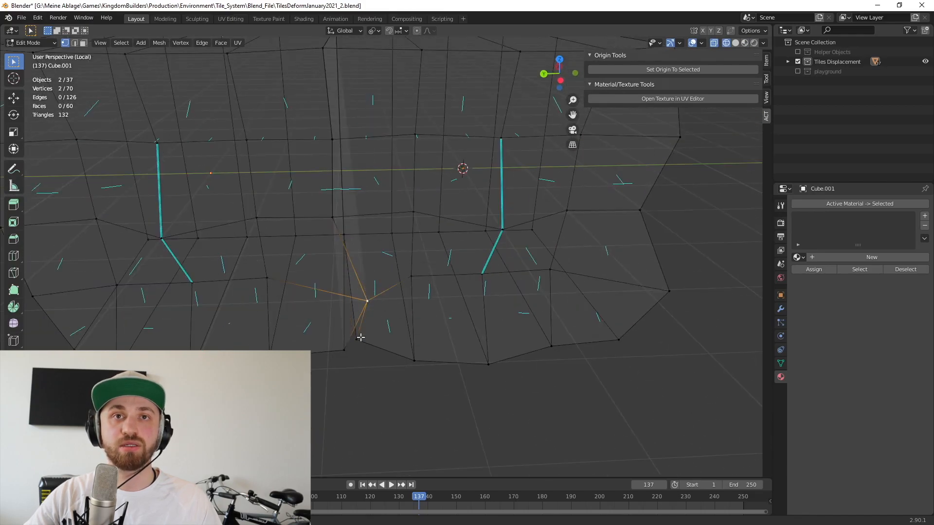
{"action": "key", "text": "Tab"}
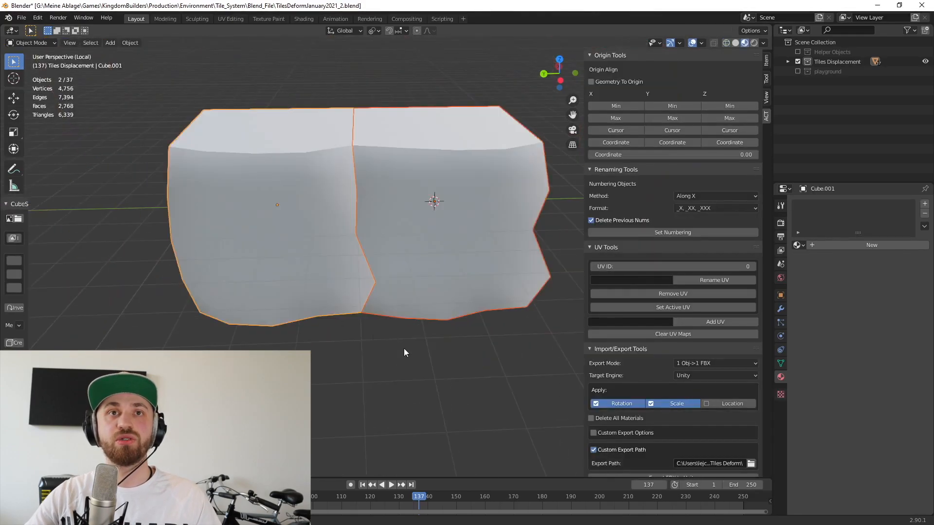
{"action": "left_click", "coordinate": [286, 246]}
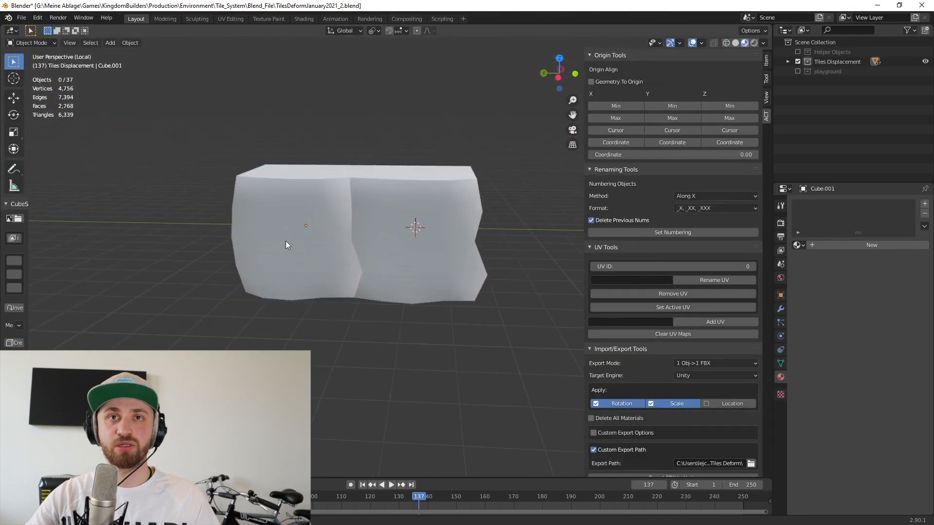
- Slide a tile 1 m along the row, check it in wireframe and return to solid shading
{"action": "key", "text": "x"}
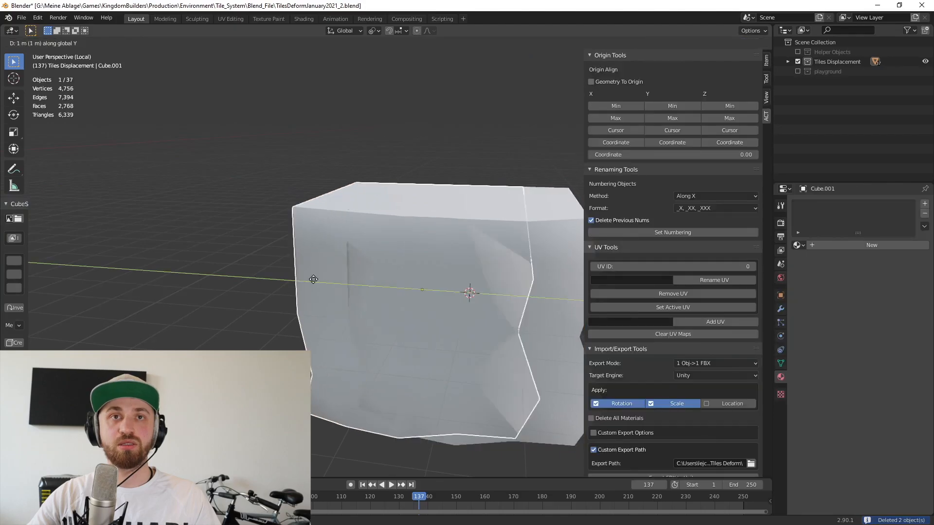
{"action": "key", "text": "Tab"}
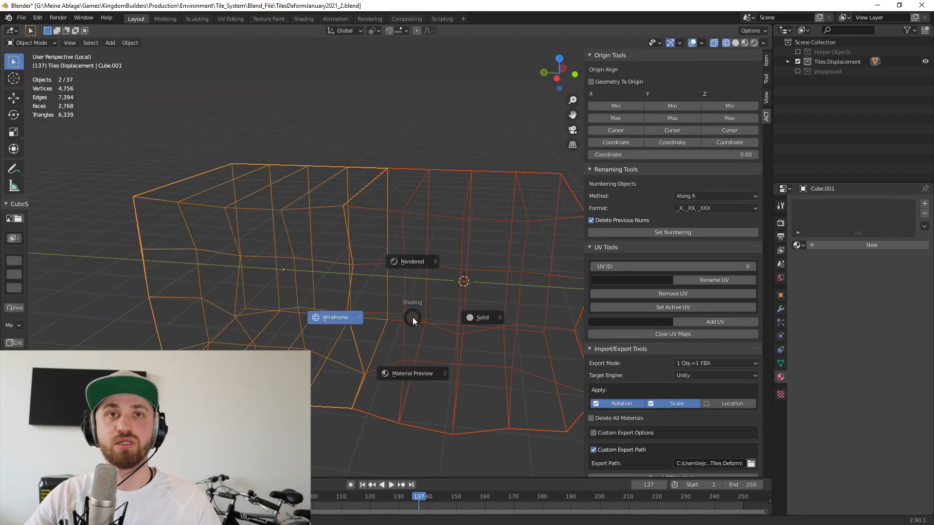
{"action": "left_click", "coordinate": [483, 317]}
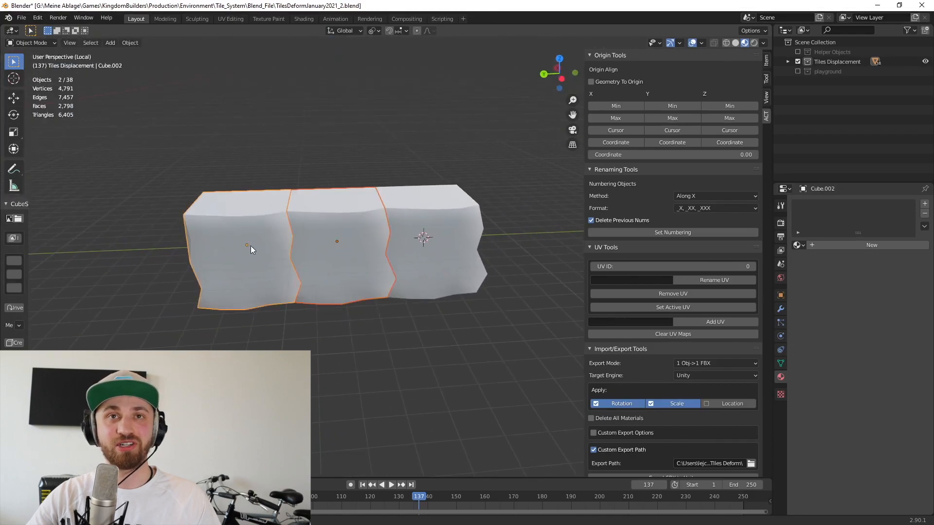
- Enter Edit Mode on the original tile to expose its underside vertices
{"action": "key", "text": "Tab"}
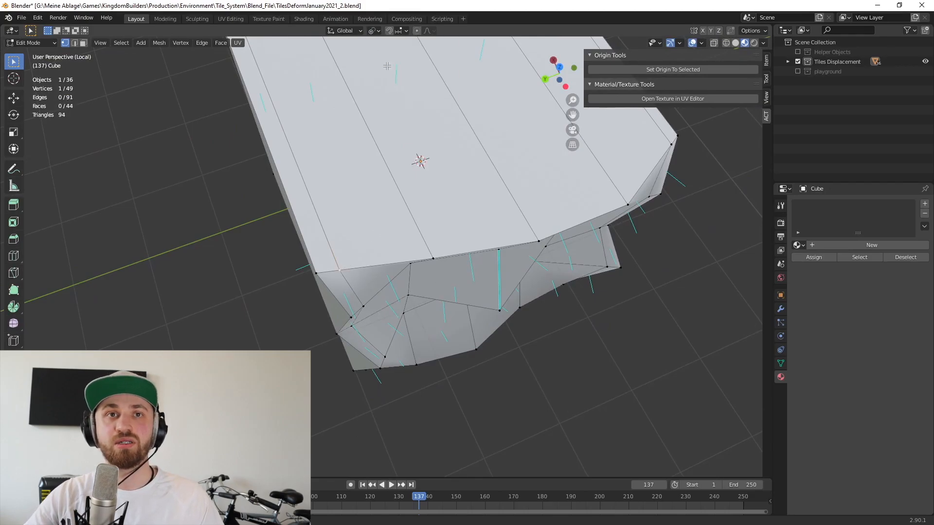
{"action": "mouse_move", "coordinate": [355, 275]}
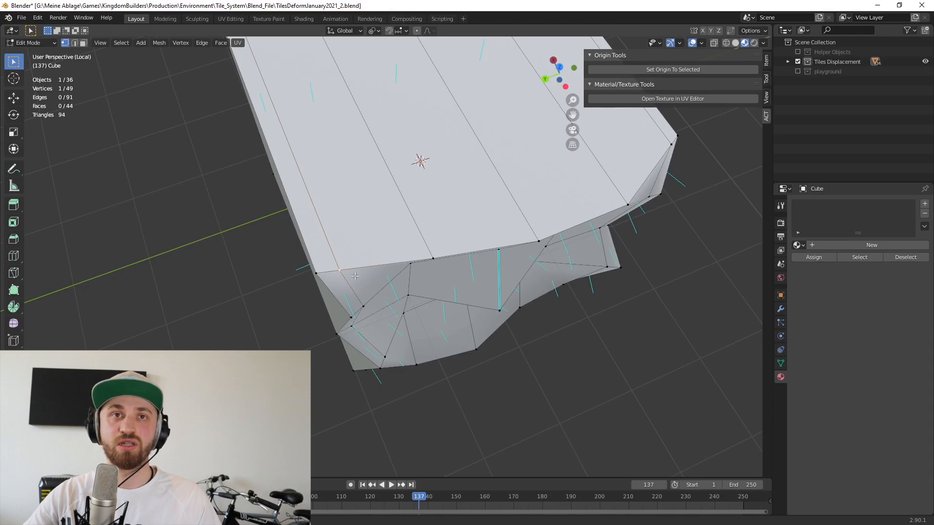
{"action": "key", "text": "s"}
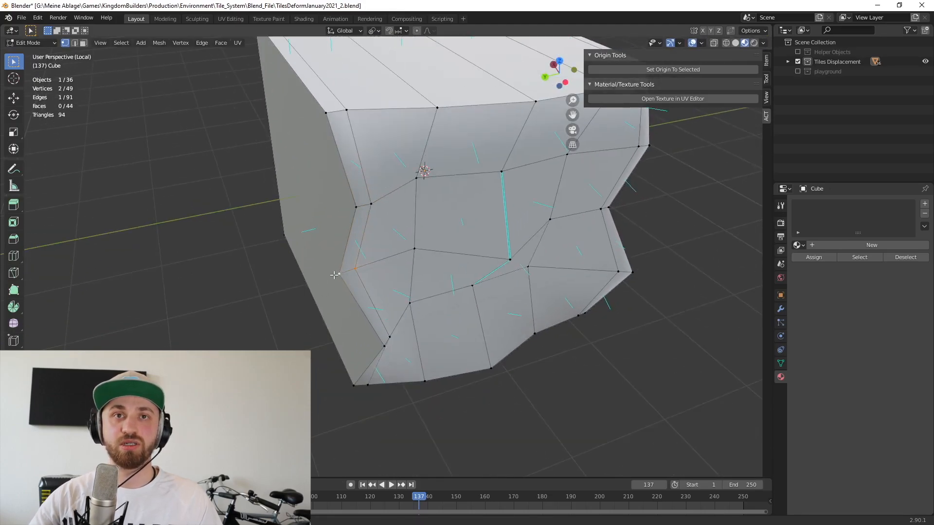
{"action": "mouse_move", "coordinate": [383, 347]}
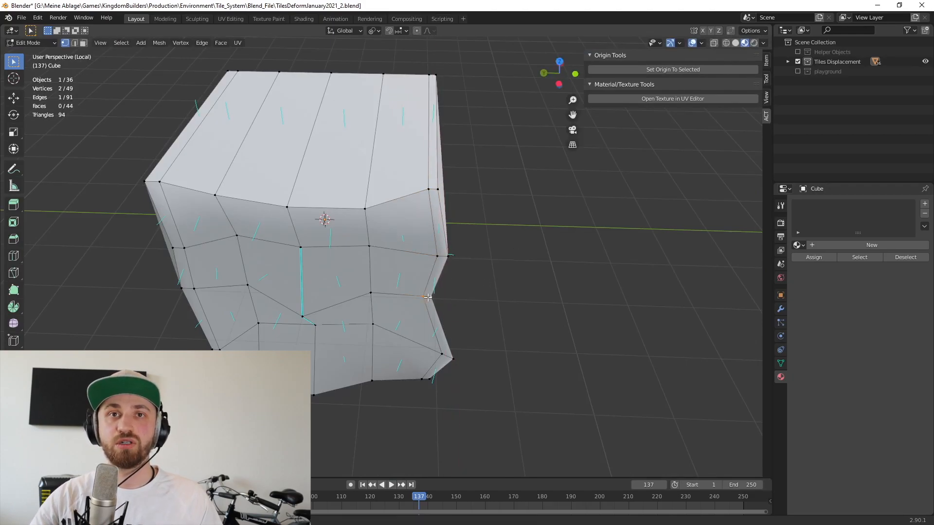
{"action": "mouse_move", "coordinate": [482, 360]}
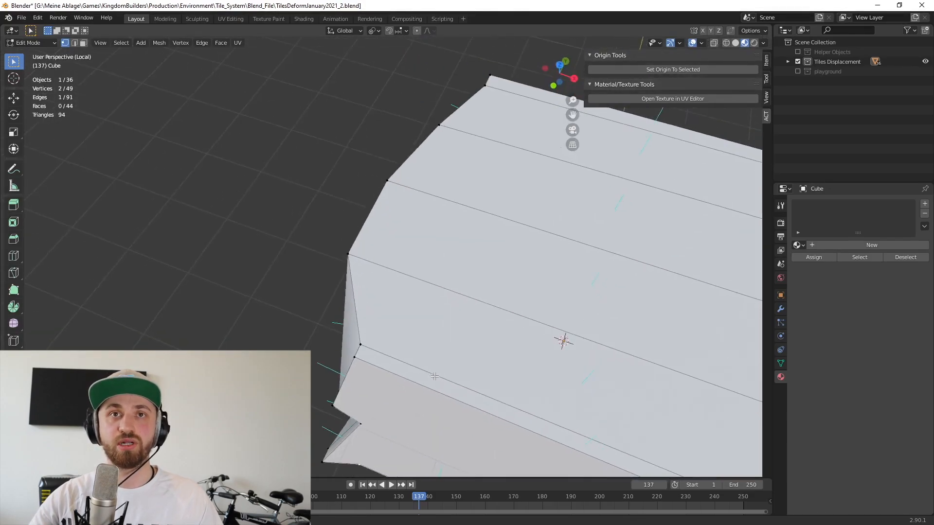
- Return the tile to Object Mode, keeping its EdgeSplit modifier with Sharp Edges
{"action": "key", "text": "Tab"}
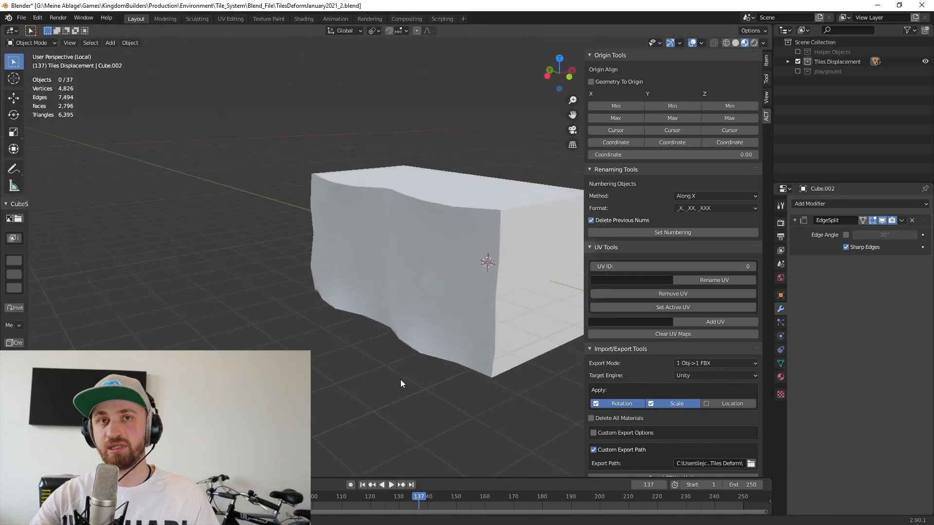
- Delete the two test tiles and select an existing grass-topped stackable tile to inspect it
{"action": "key", "text": "x"}
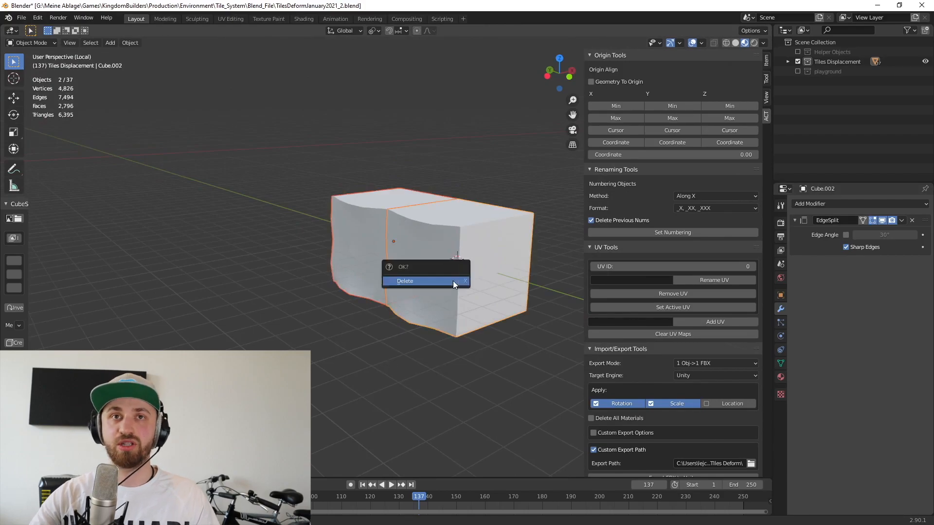
{"action": "left_click", "coordinate": [404, 280]}
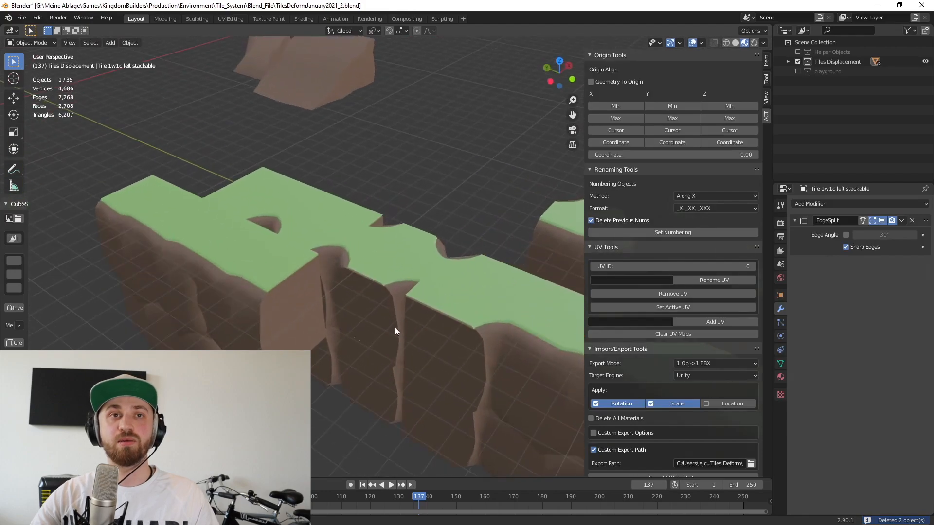
{"action": "left_click", "coordinate": [393, 238]}
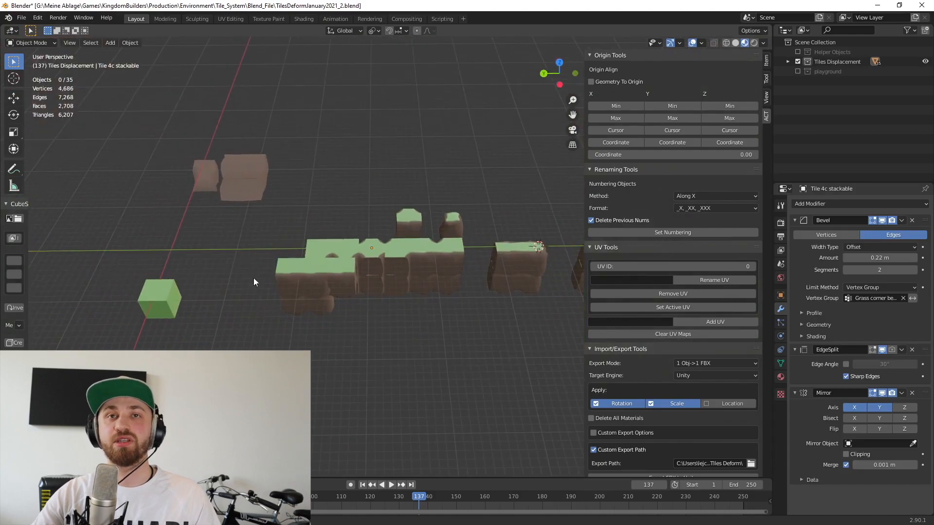
{"action": "mouse_move", "coordinate": [443, 332]}
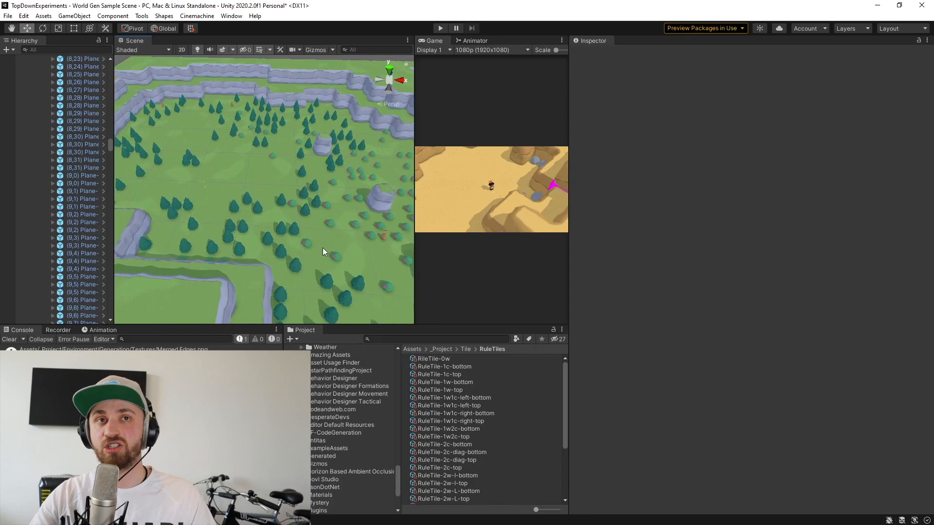
{"action": "mouse_move", "coordinate": [206, 140]}
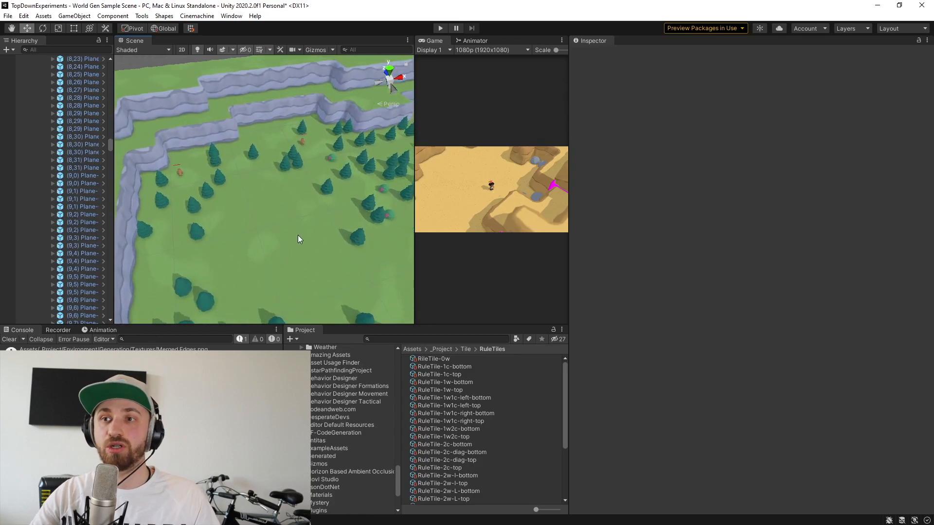
{"action": "mouse_move", "coordinate": [294, 253]}
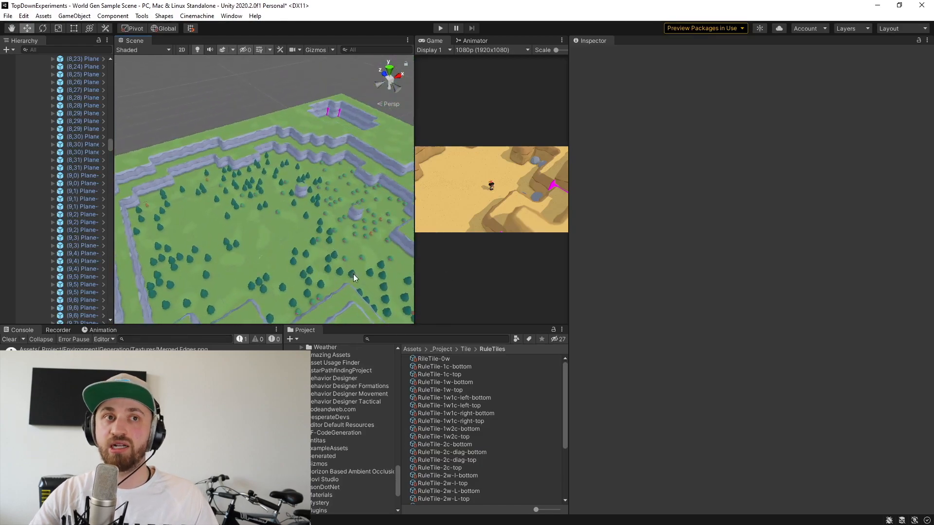
{"action": "mouse_move", "coordinate": [303, 265]}
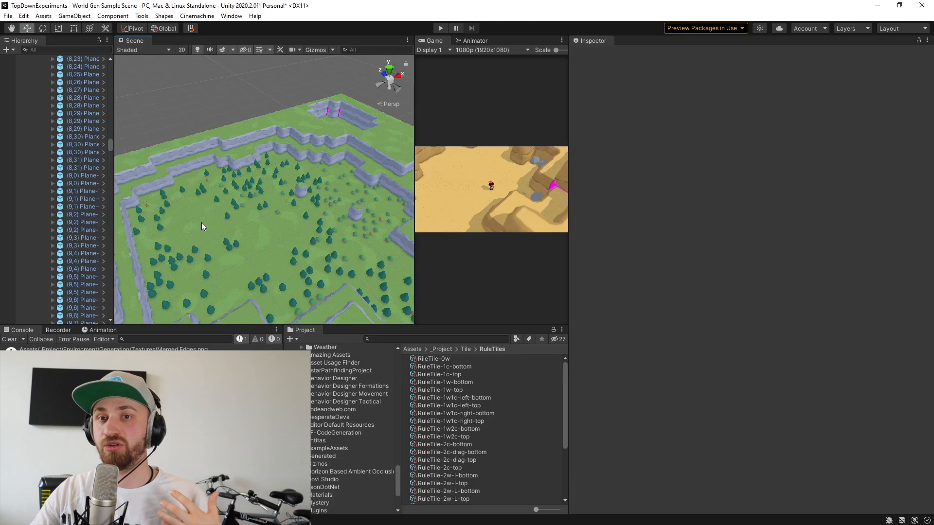
{"action": "mouse_move", "coordinate": [191, 221]}
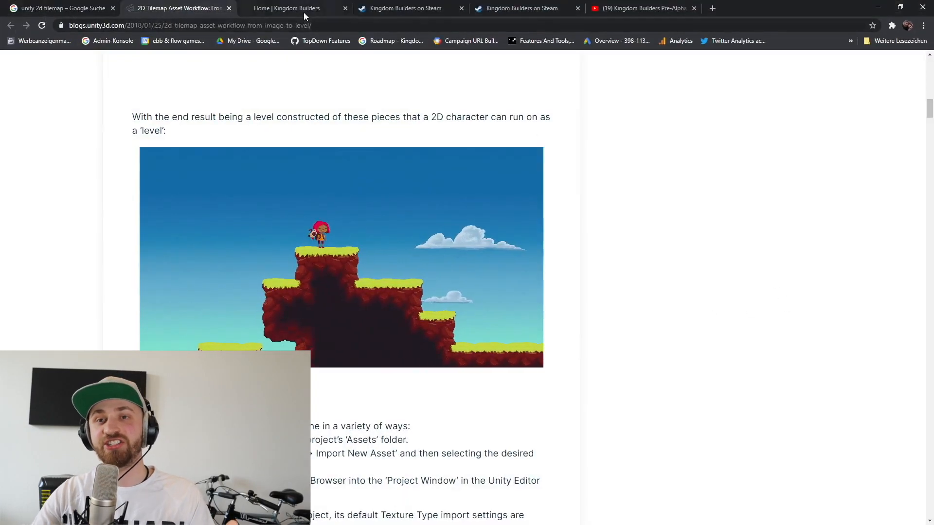
- Switch the browser to the Kingdom Builders home page and scroll to its top
{"action": "left_click", "coordinate": [286, 8]}
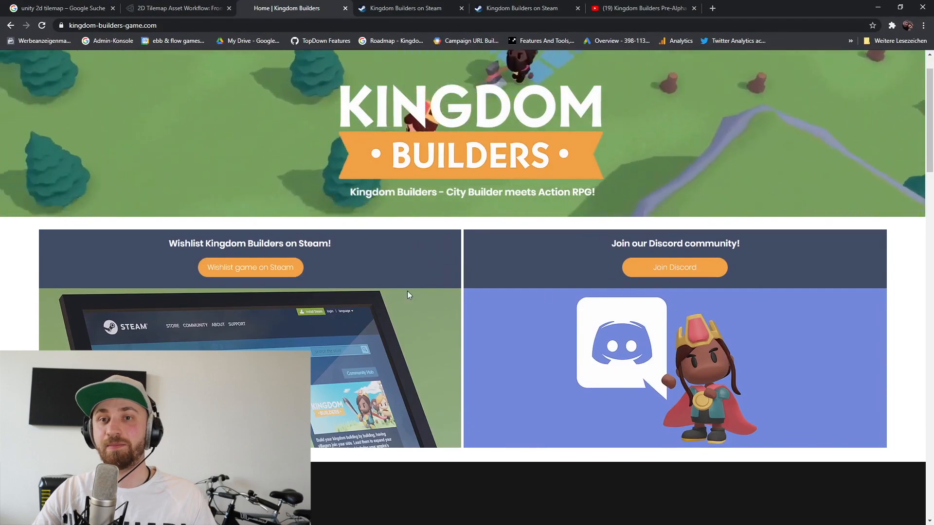
{"action": "scroll", "scroll_direction": "up", "scroll_amount": 3}
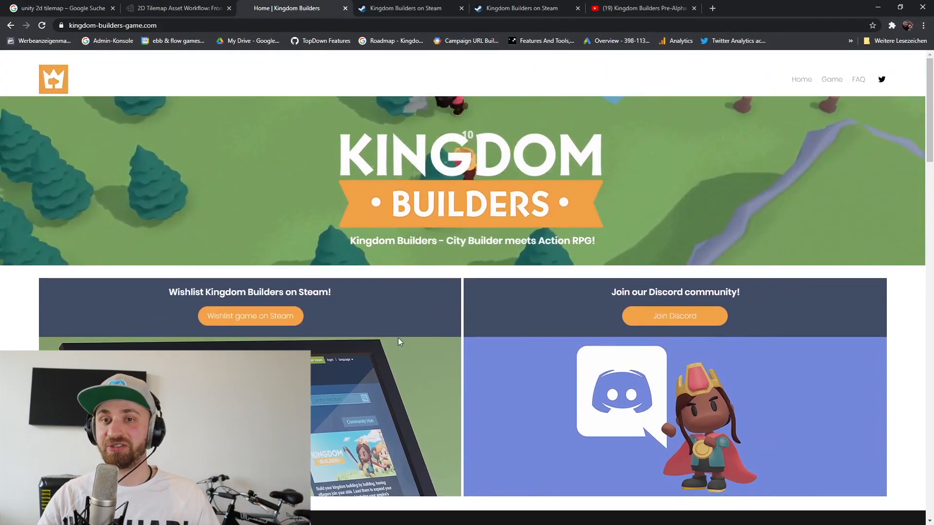